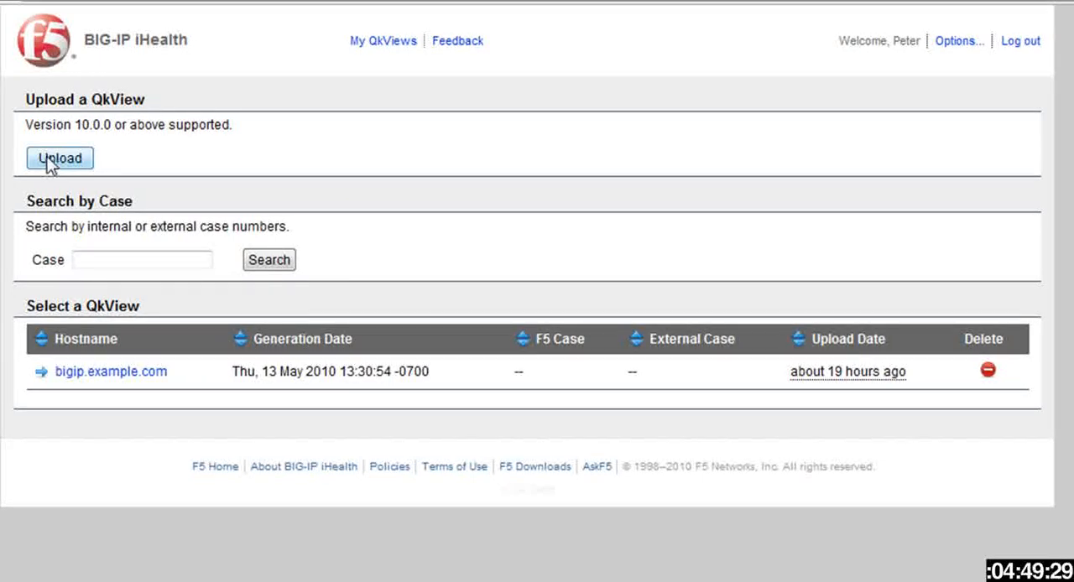
Upload the bigip.example.com QkView and open its analysis.
left_click(58, 158)
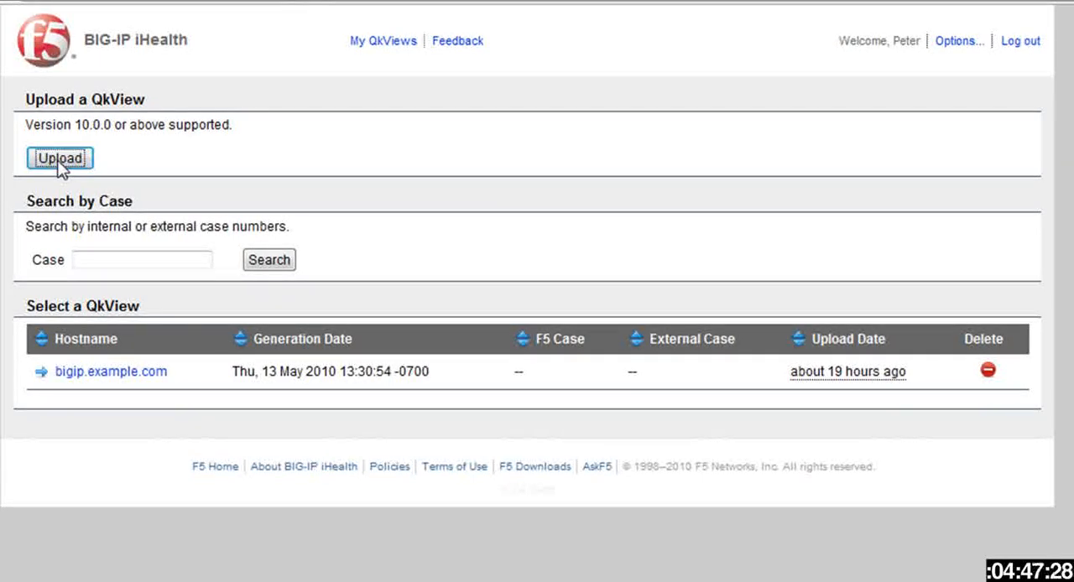
left_click(60, 157)
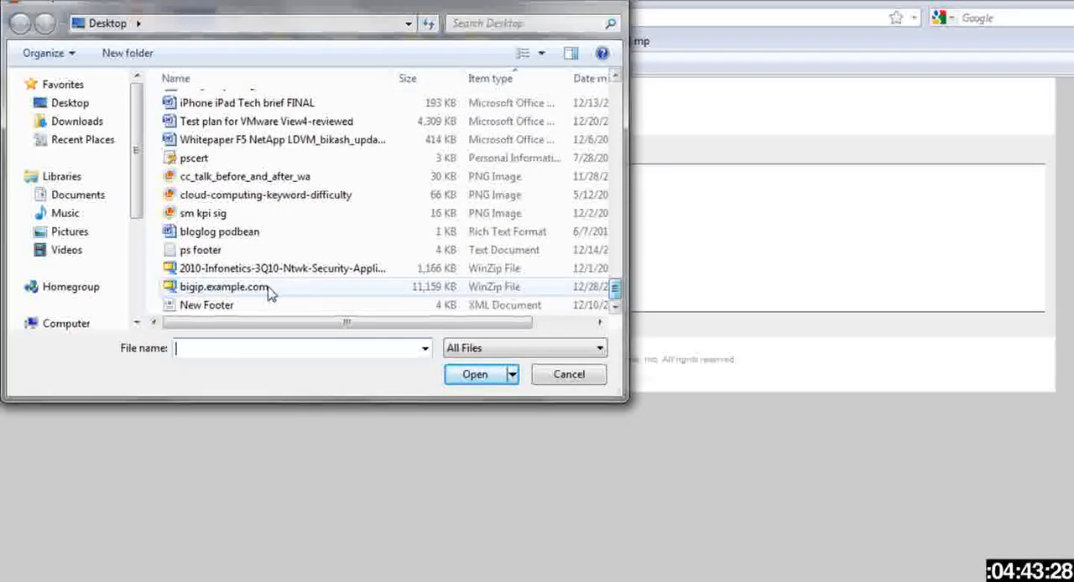
left_click(473, 374)
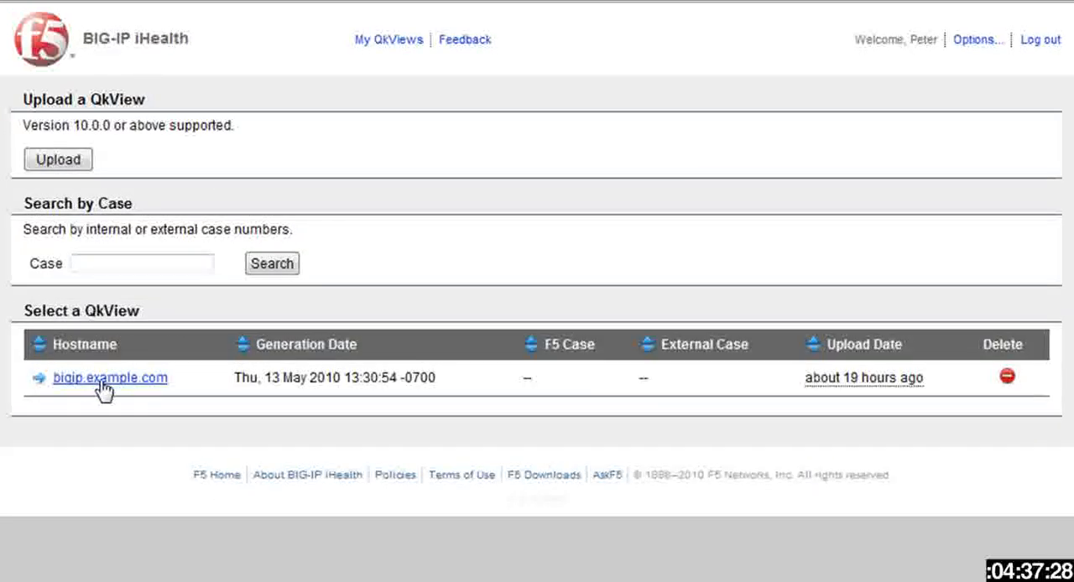
left_click(110, 378)
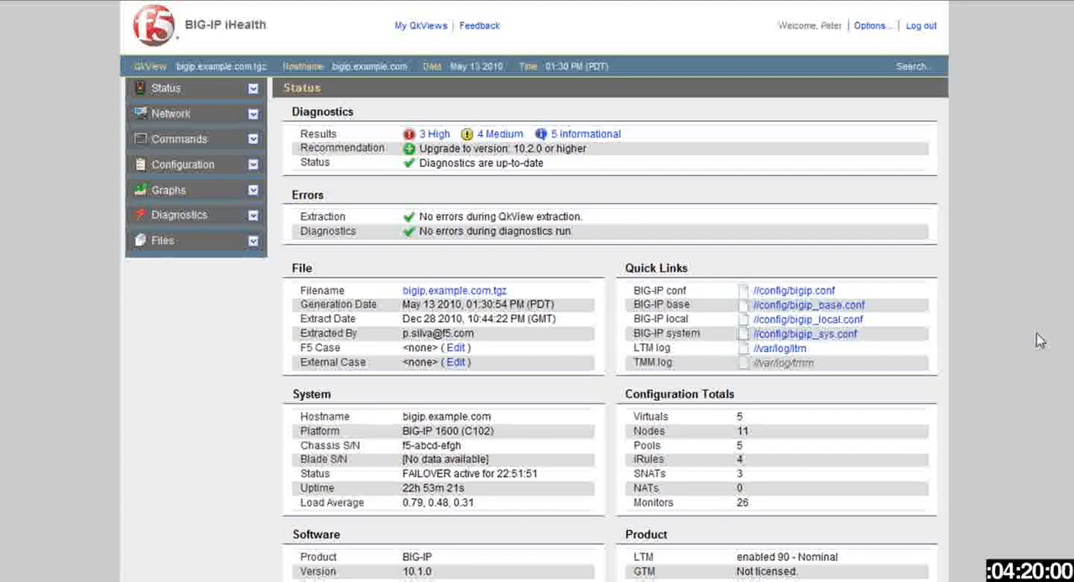
Review the Status page findings and the 10.1.0 software version.
scroll("down", 3)
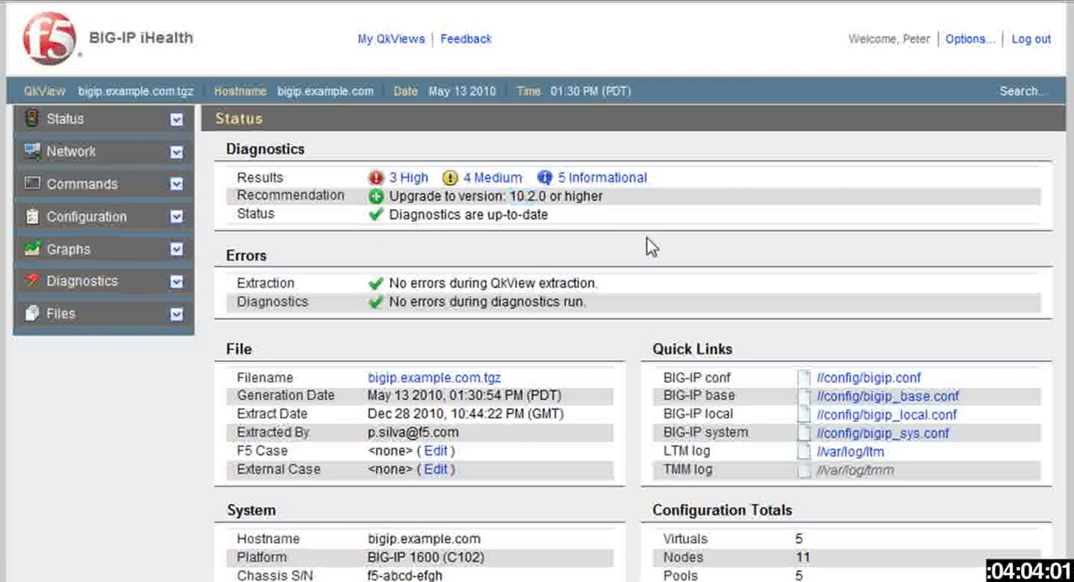
mouse_move(500, 283)
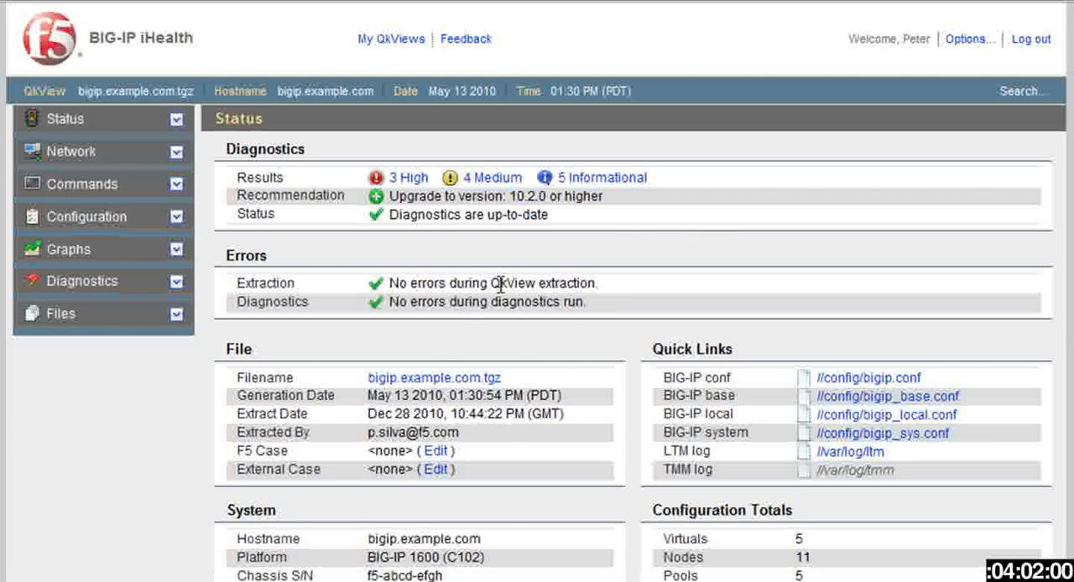
mouse_move(557, 293)
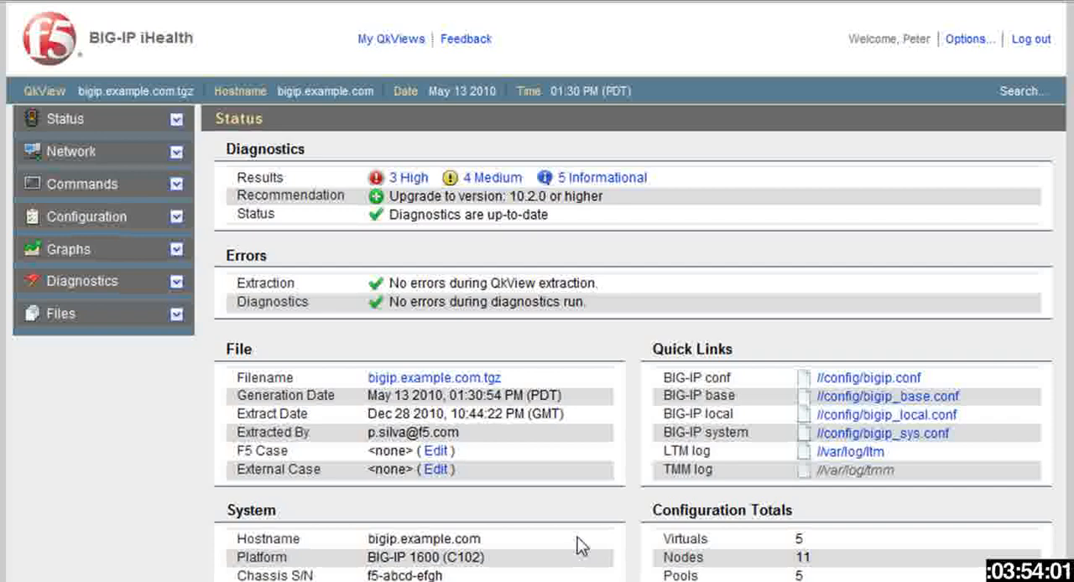
scroll("down", 3)
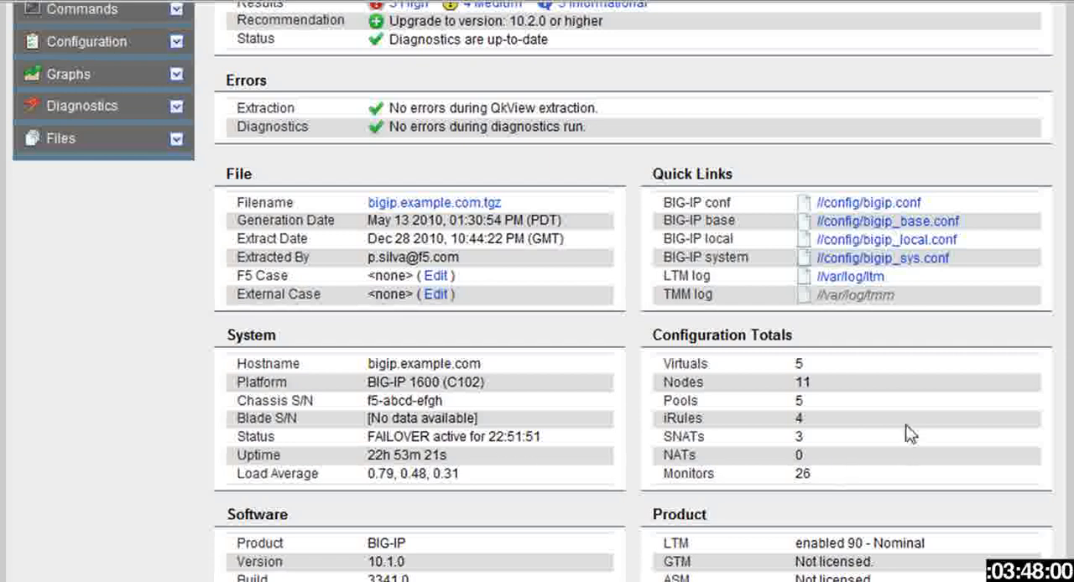
mouse_move(849, 366)
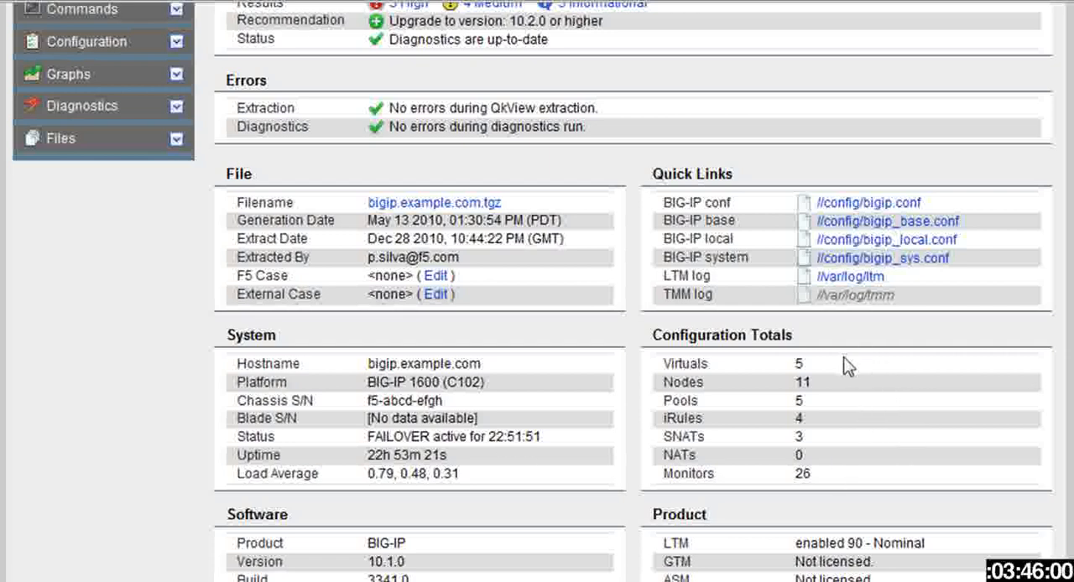
mouse_move(843, 410)
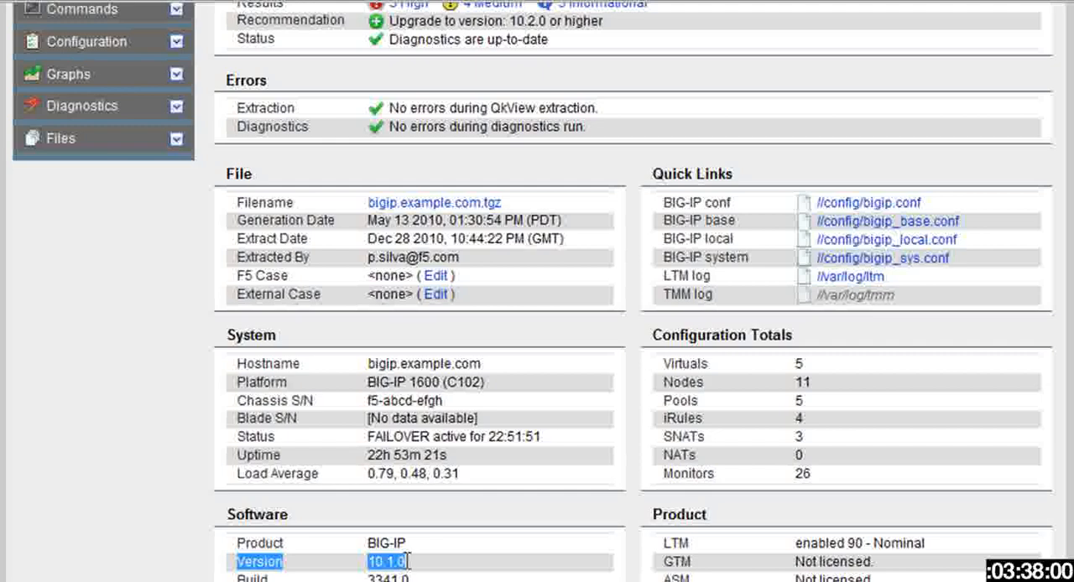
scroll("down", 3)
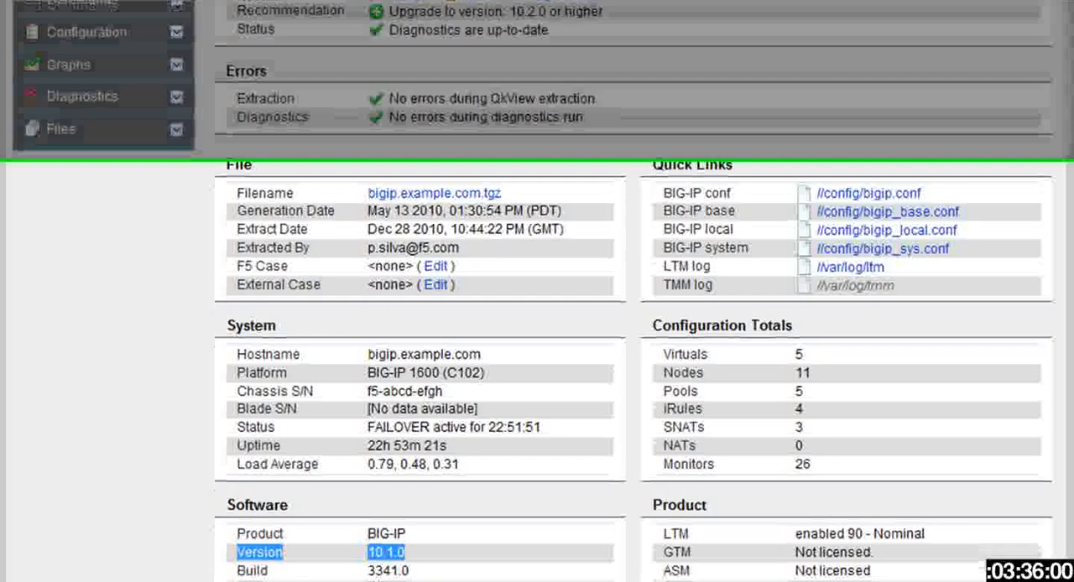
scroll("down", 3)
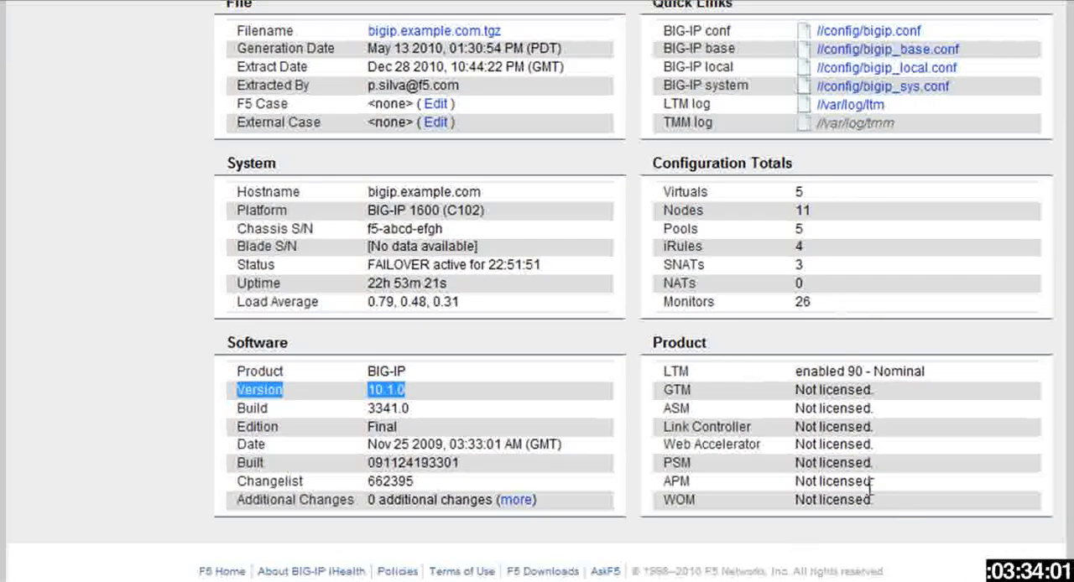
mouse_move(797, 372)
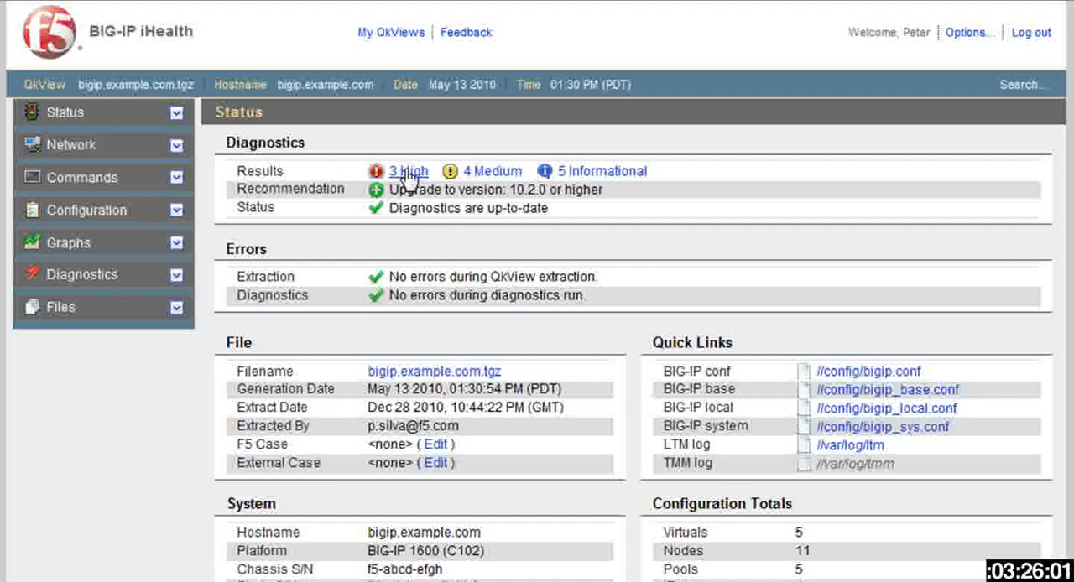
Show only the 3 High diagnostic issues, including default passwords in use.
left_click(409, 171)
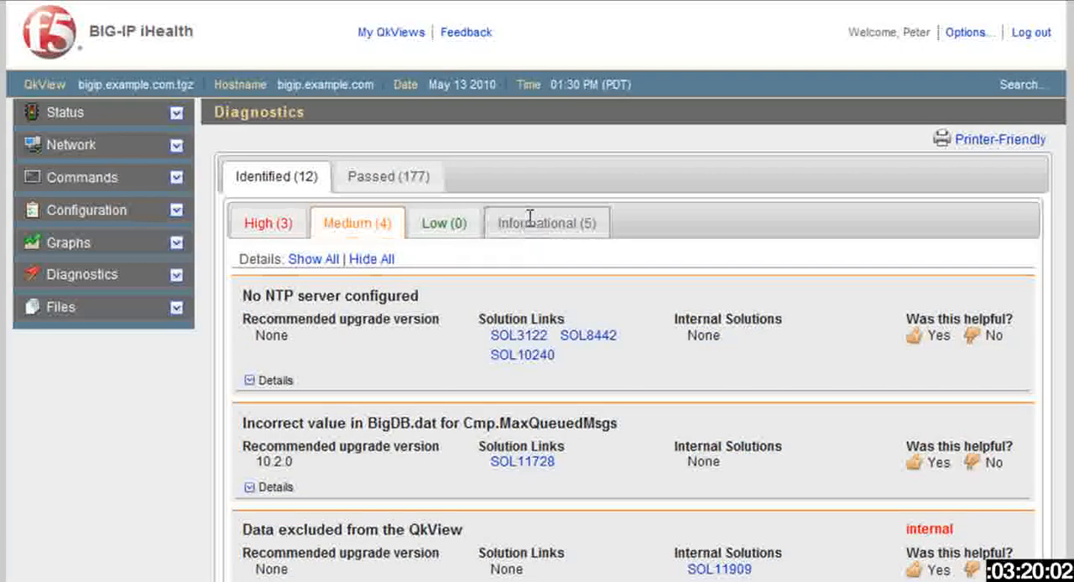
left_click(268, 221)
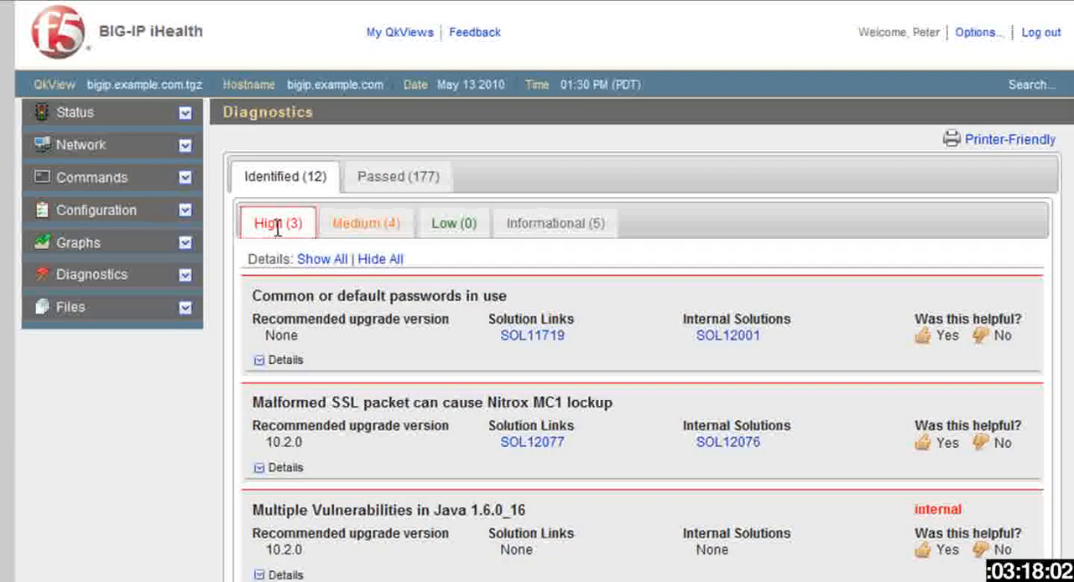
mouse_move(644, 322)
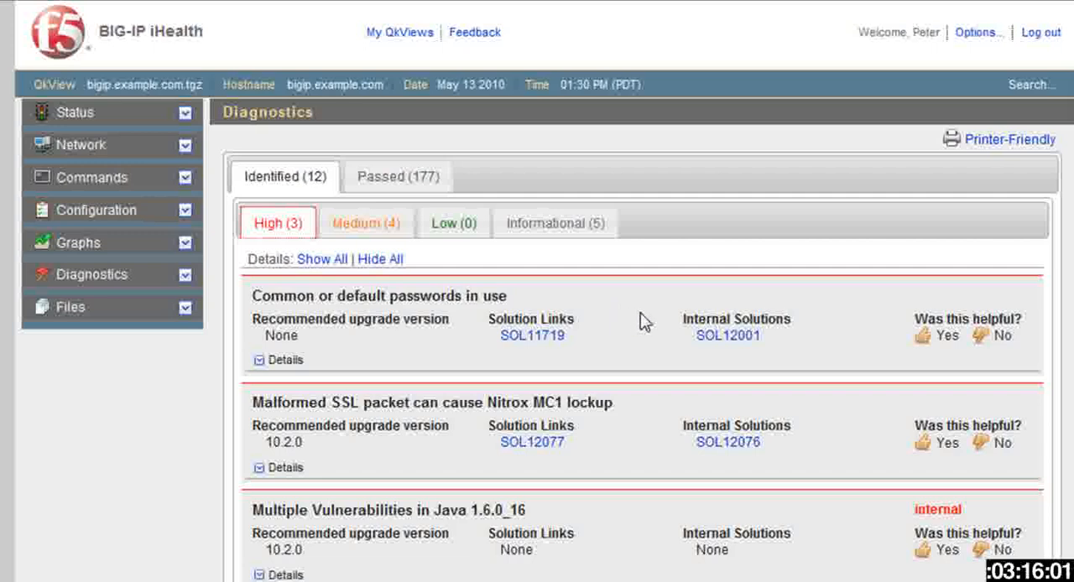
mouse_move(530, 339)
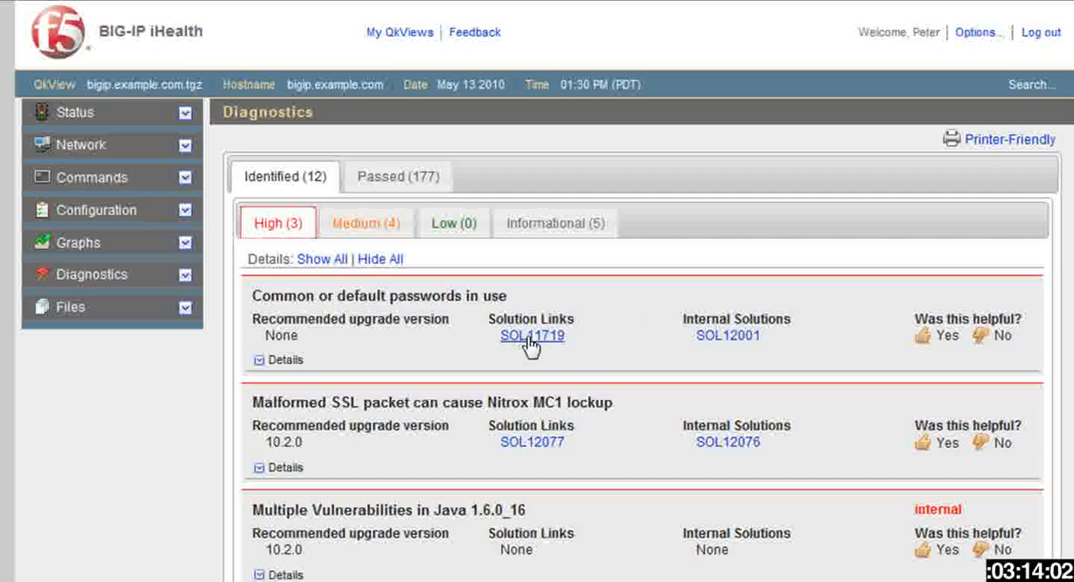
mouse_move(436, 312)
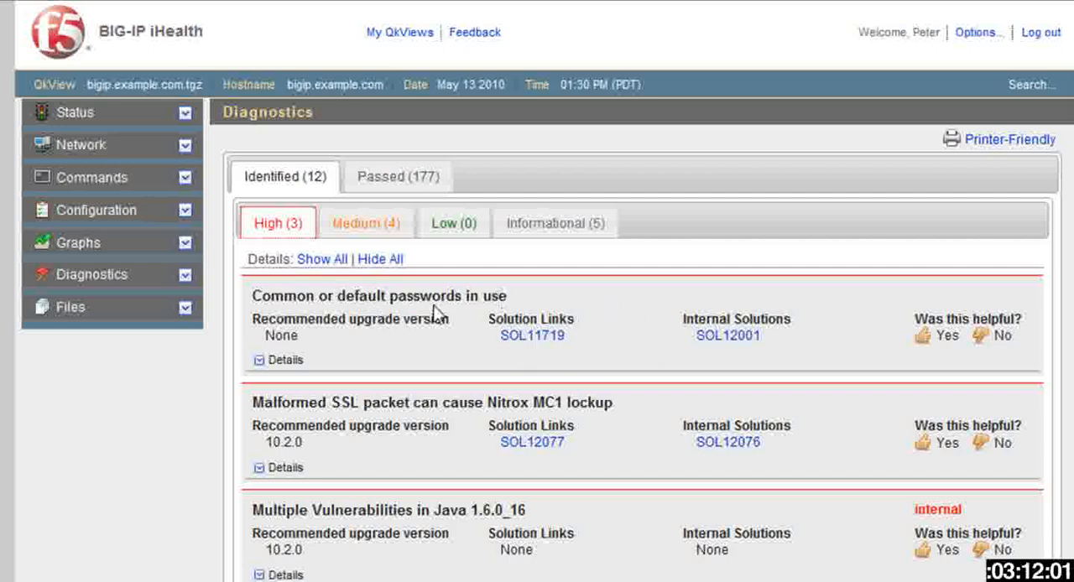
mouse_move(377, 411)
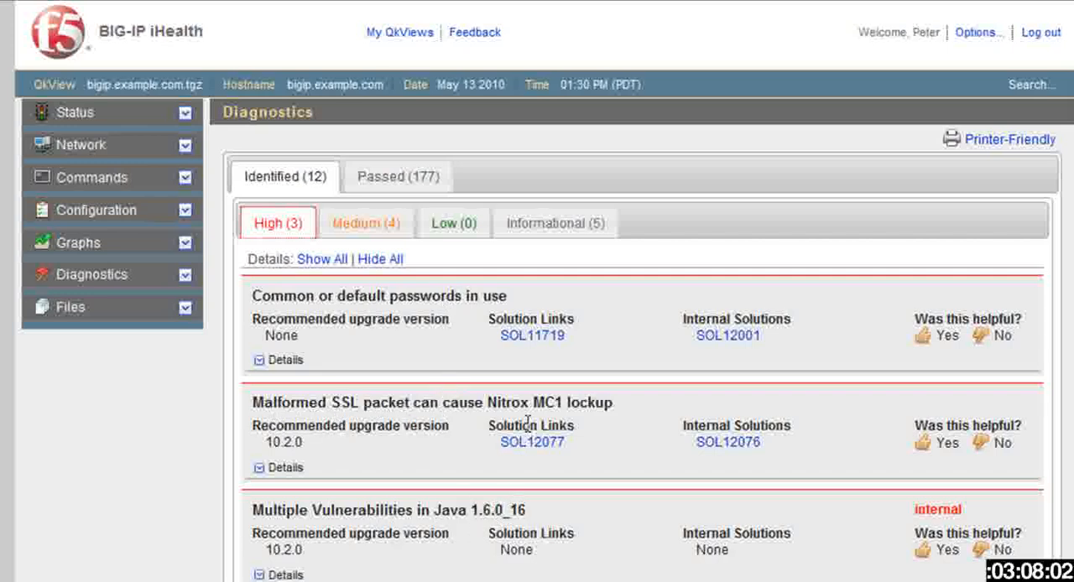
Read the SOL11719 AskF5 solution for the default passwords issue.
left_click(532, 336)
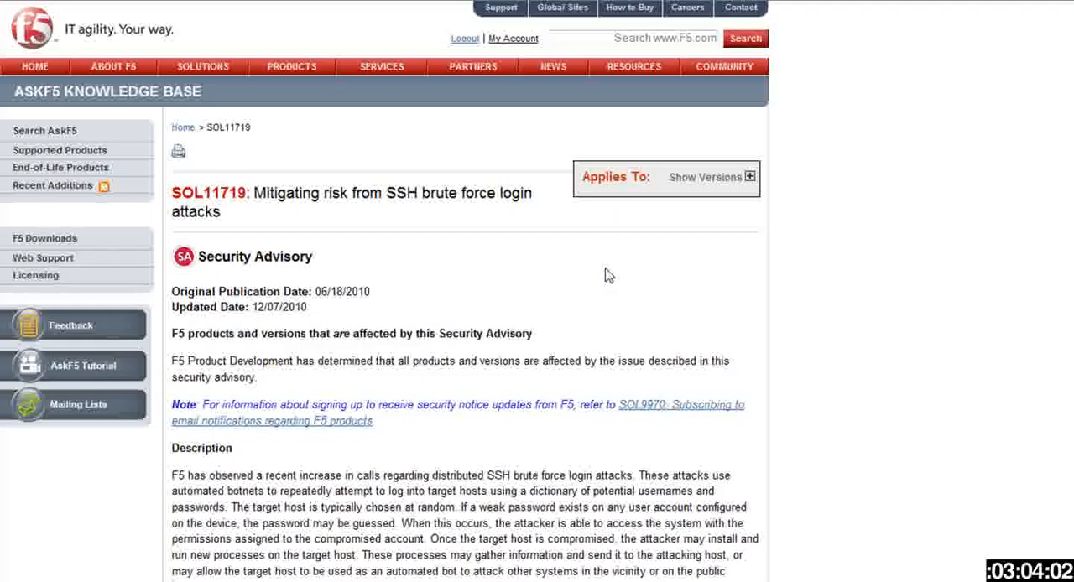
mouse_move(903, 312)
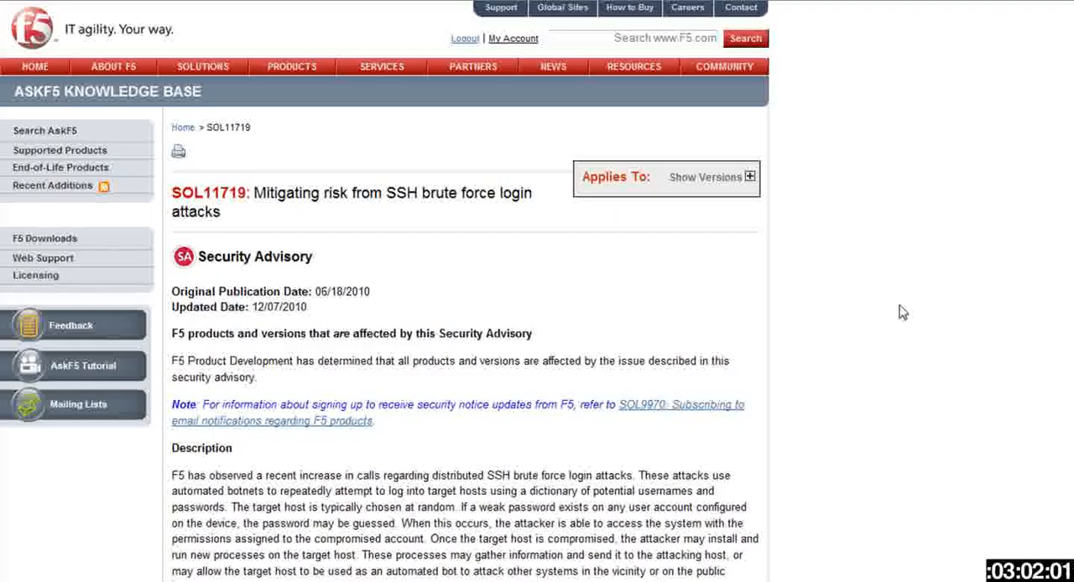
scroll("down", 3)
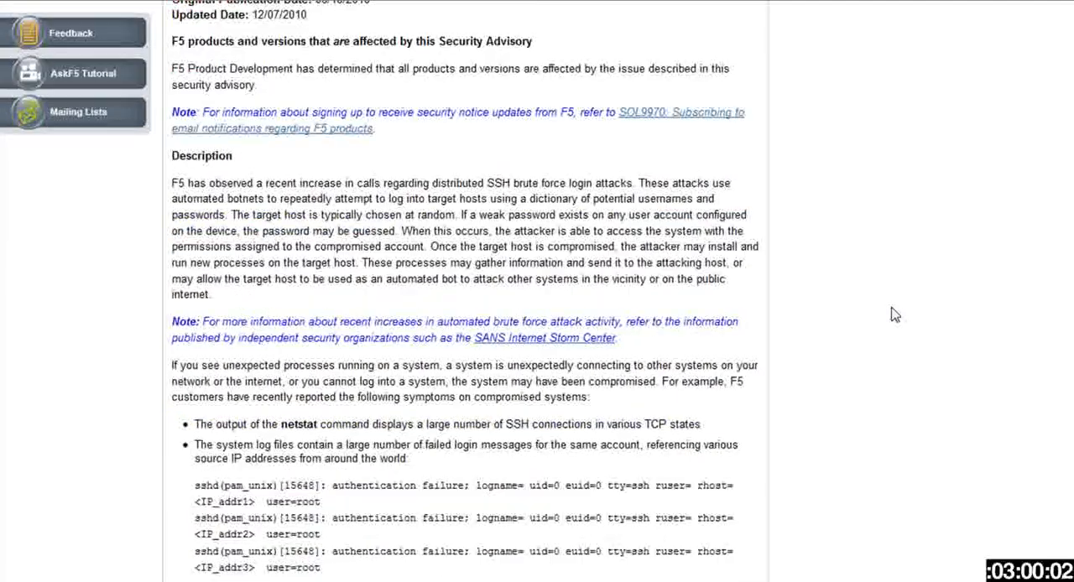
scroll("down", 3)
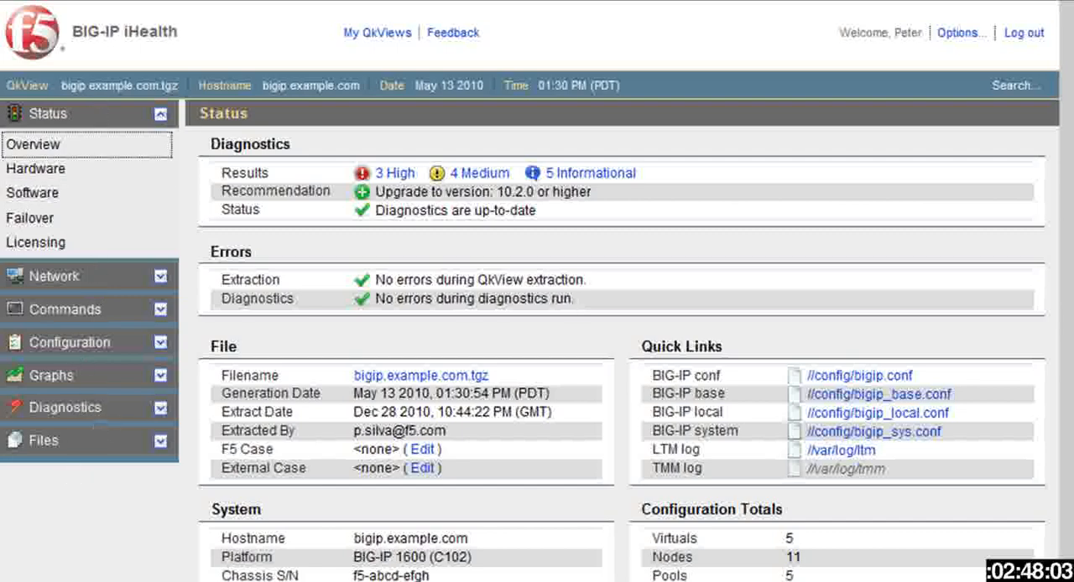
Review the Hardware (BIG-IP 1600), Software (10.1.0) and Licensing status pages.
scroll("down", 3)
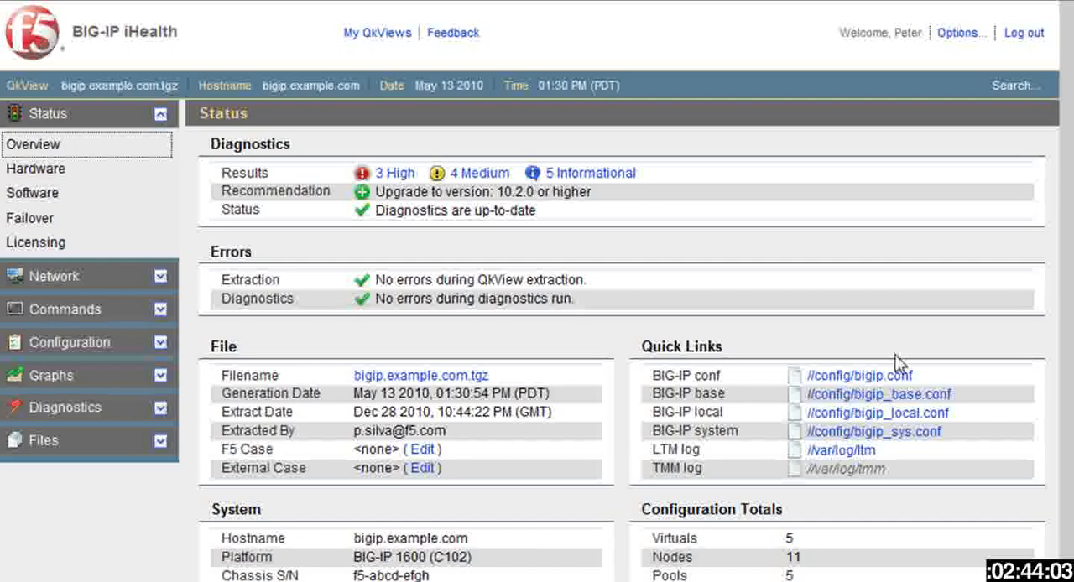
left_click(36, 167)
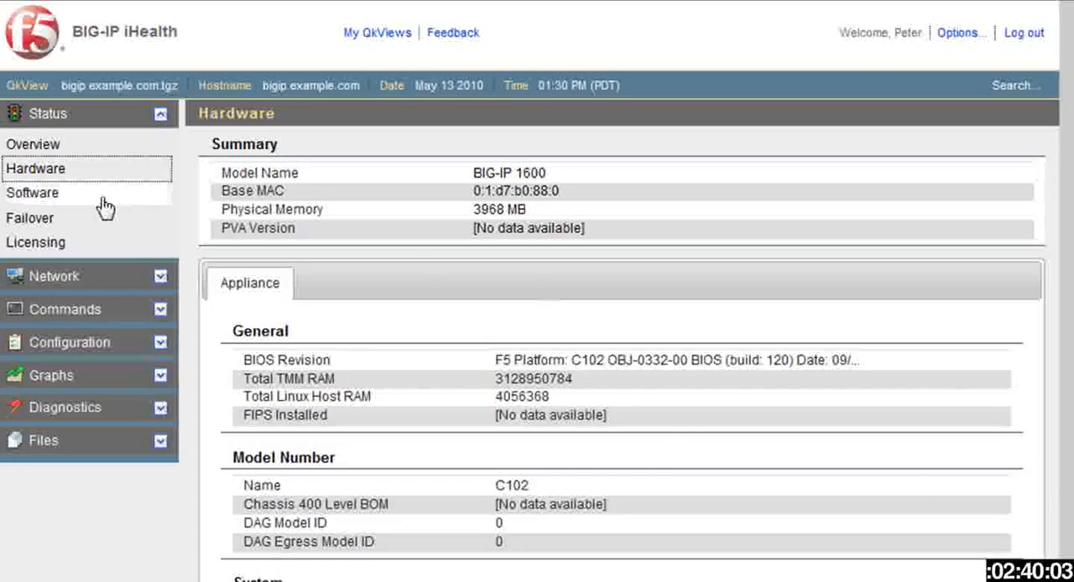
left_click(31, 193)
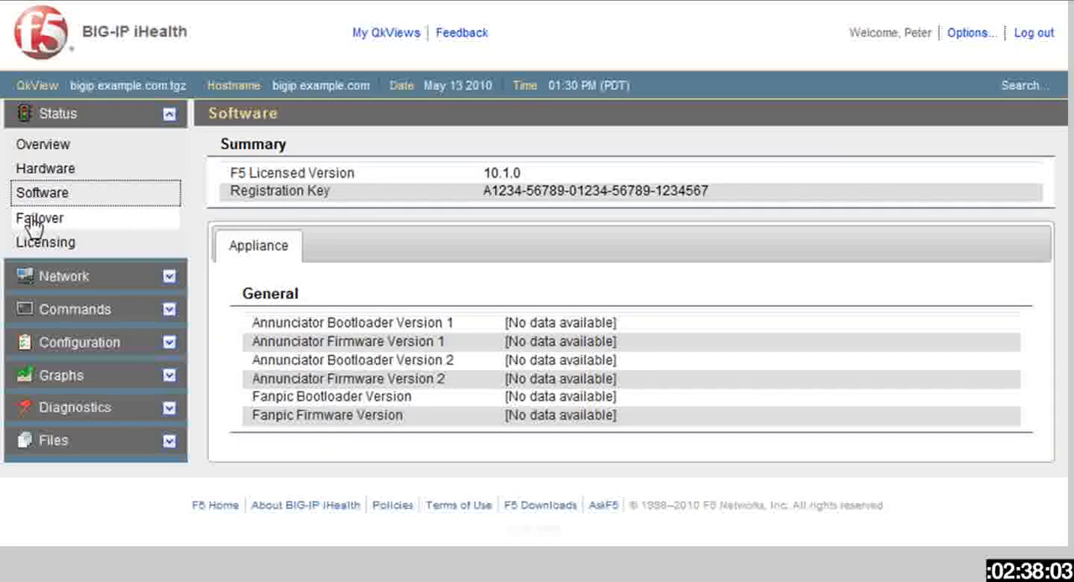
left_click(45, 241)
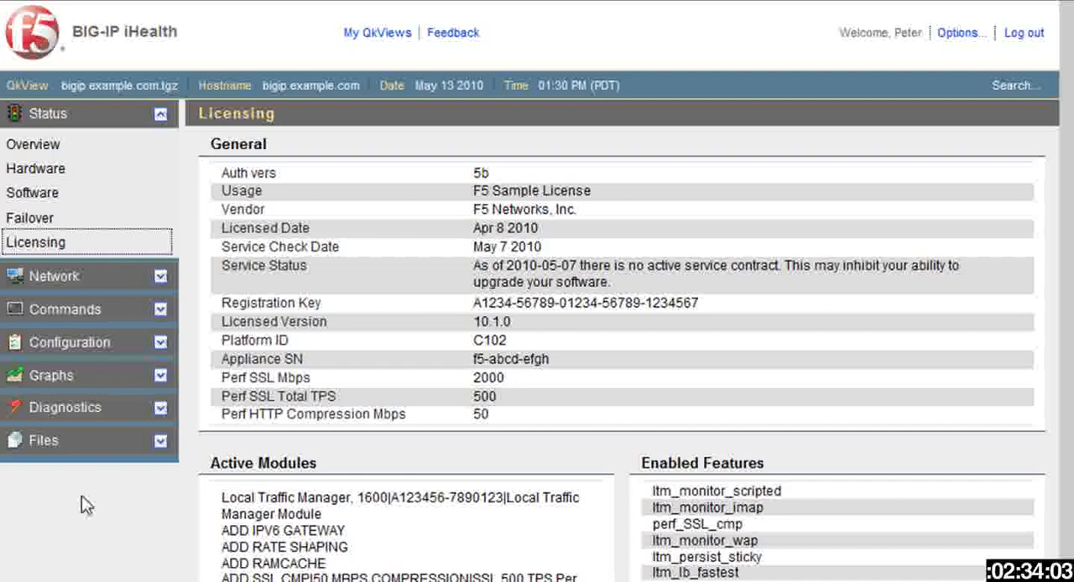
left_click(57, 275)
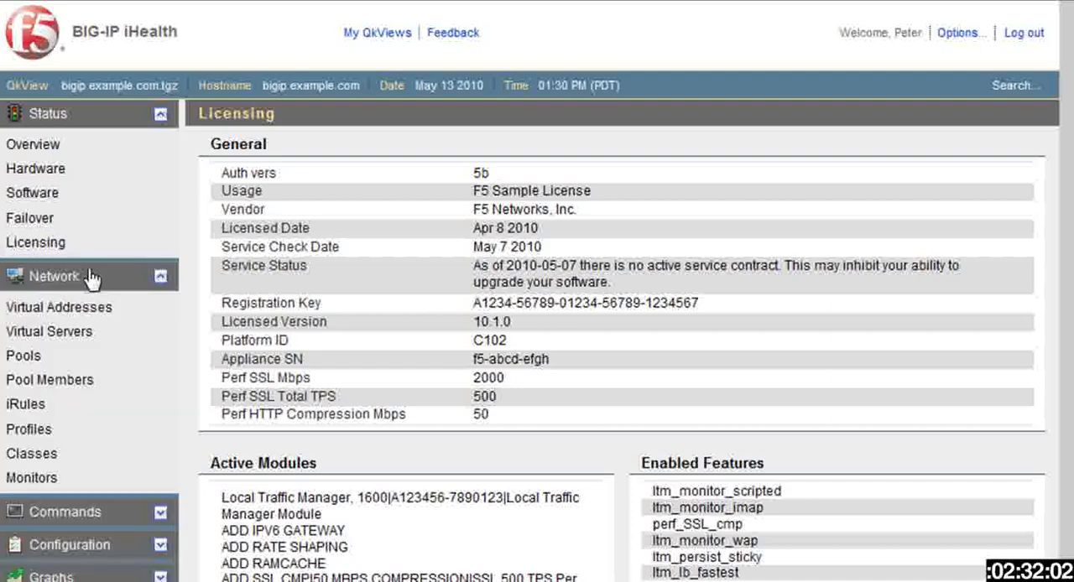
Expand 10.0.0.3's VIRTUAL_3 into its profiles, POOL_2 members and 192.0.2.3:80 monitors.
left_click(69, 307)
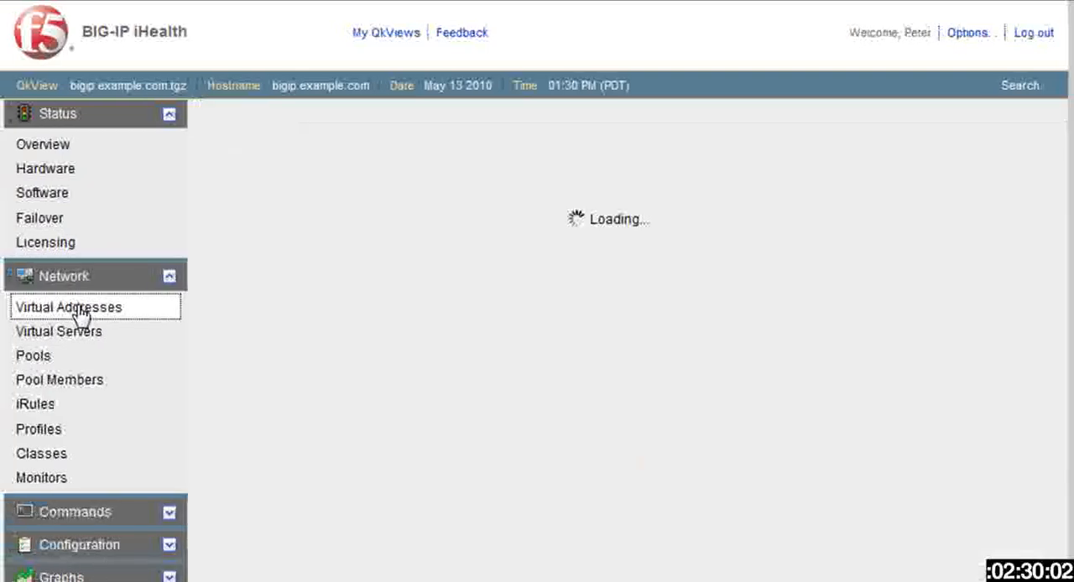
left_click(69, 307)
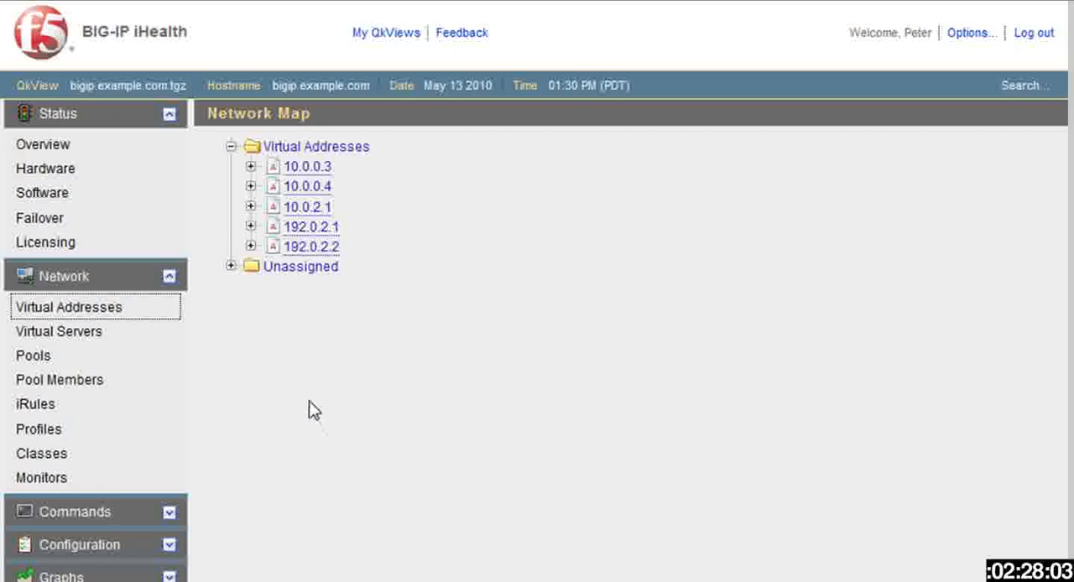
left_click(250, 166)
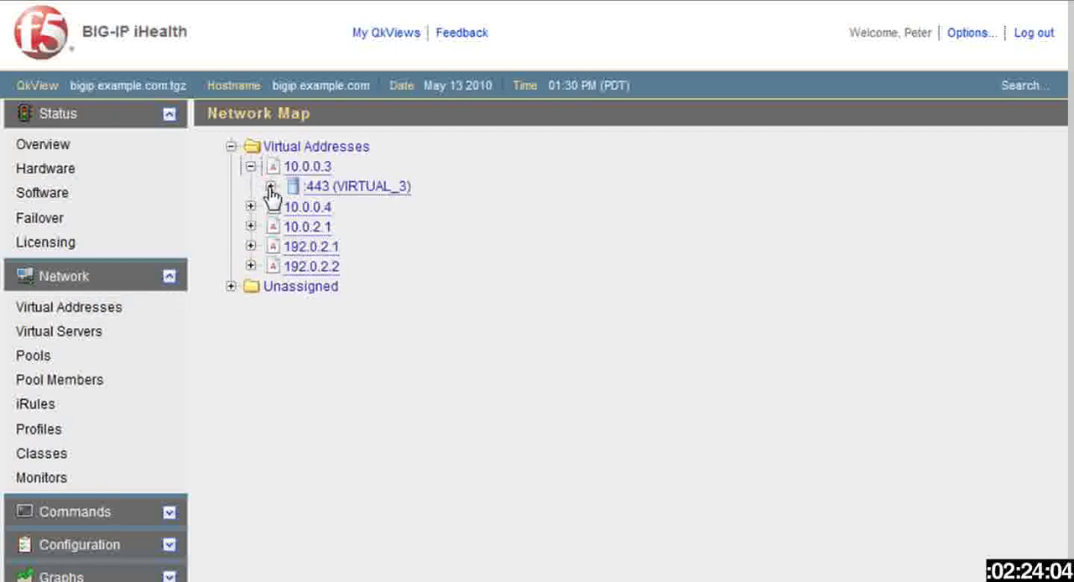
left_click(270, 186)
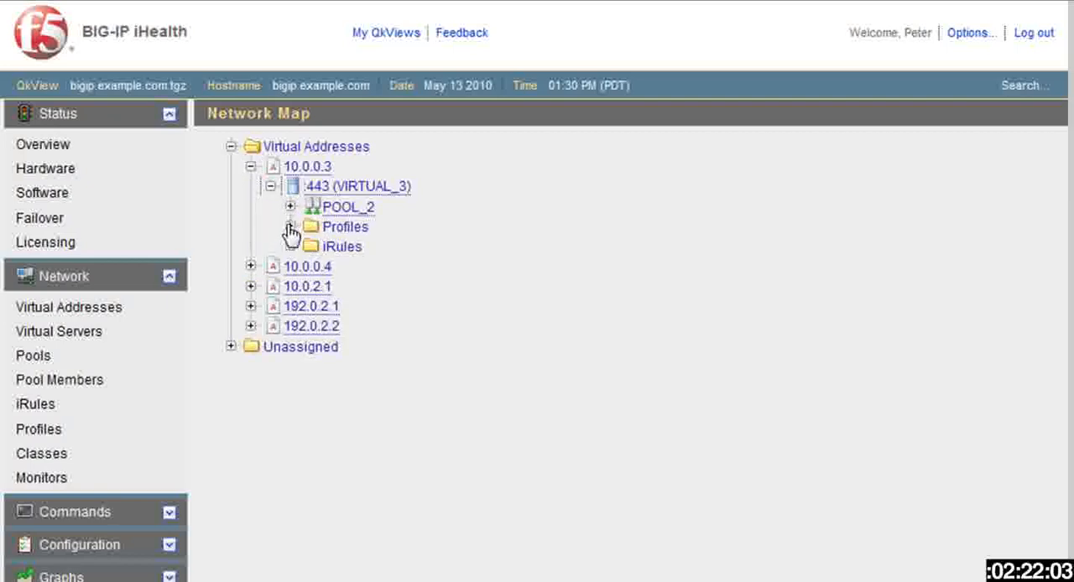
left_click(292, 226)
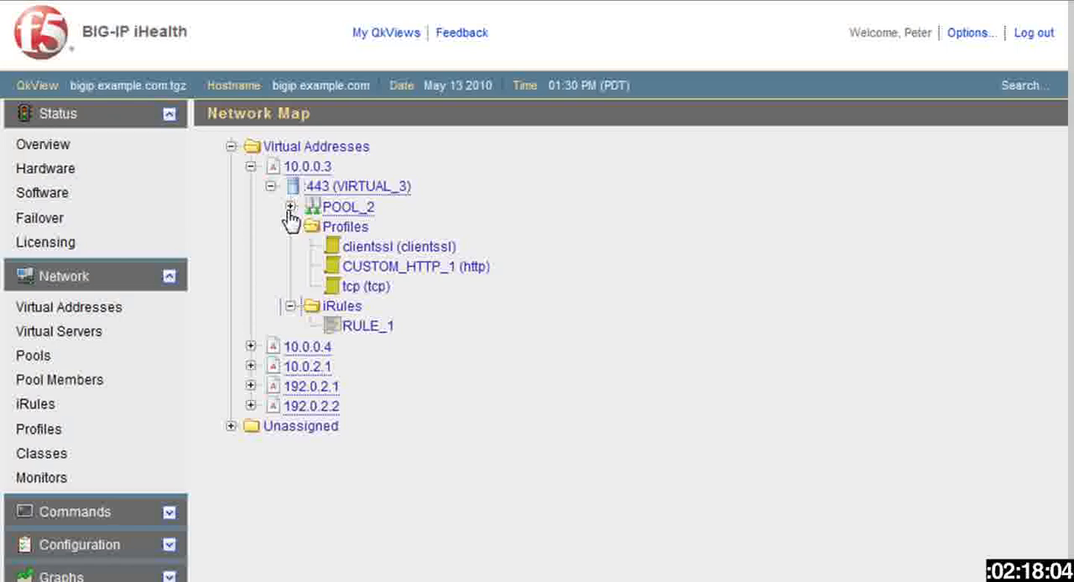
left_click(292, 206)
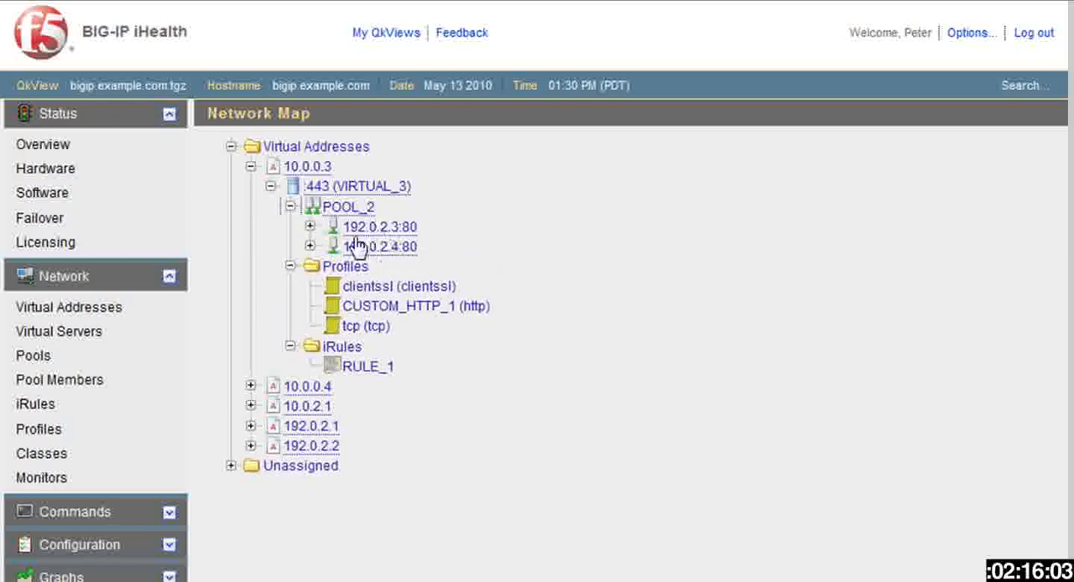
left_click(310, 227)
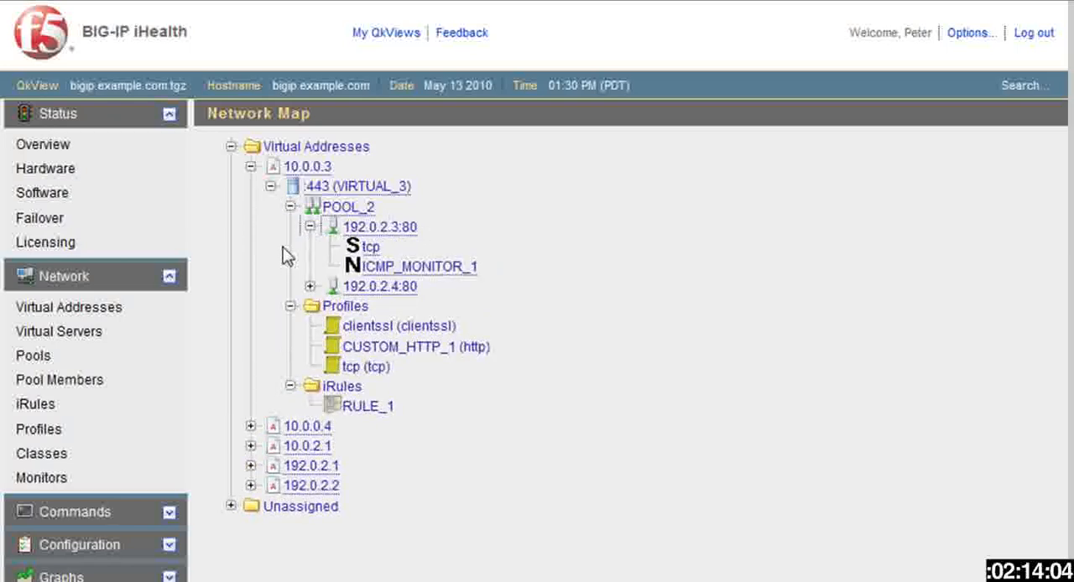
mouse_move(461, 262)
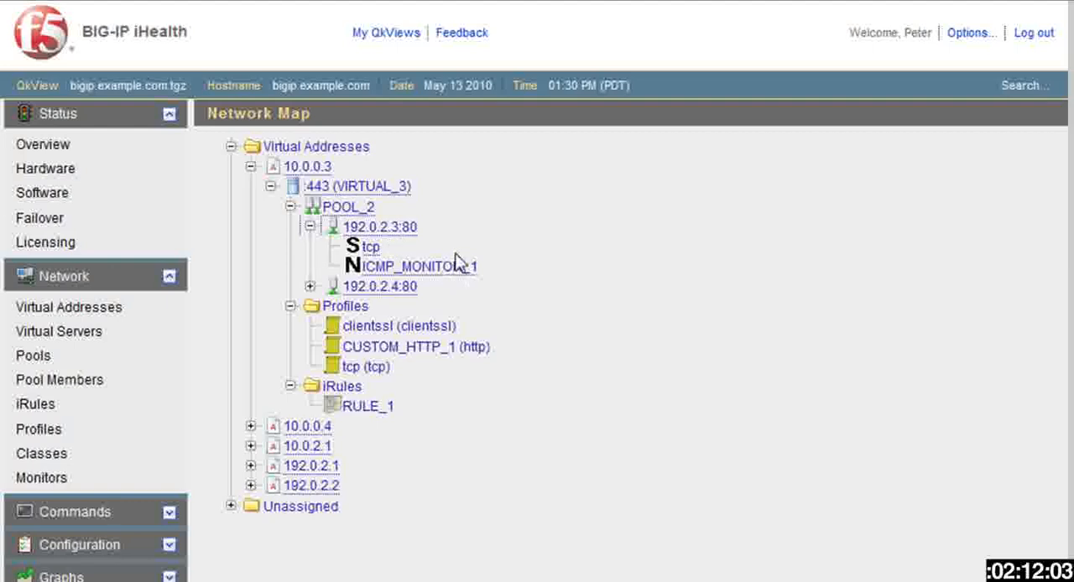
mouse_move(428, 243)
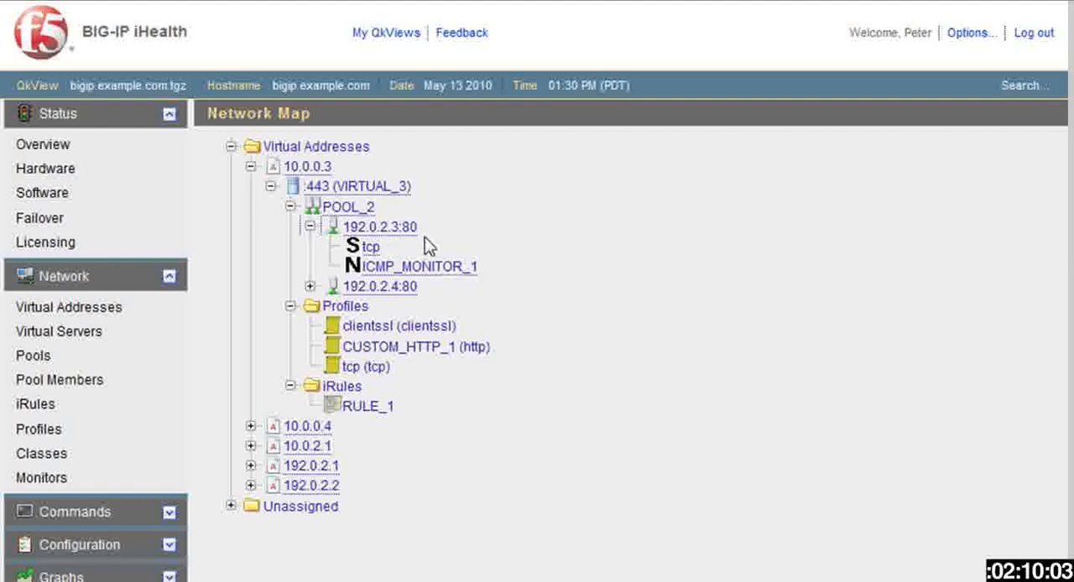
Expand 192.0.2.1's VIRTUAL_1 to reveal POOL_1.
left_click(251, 466)
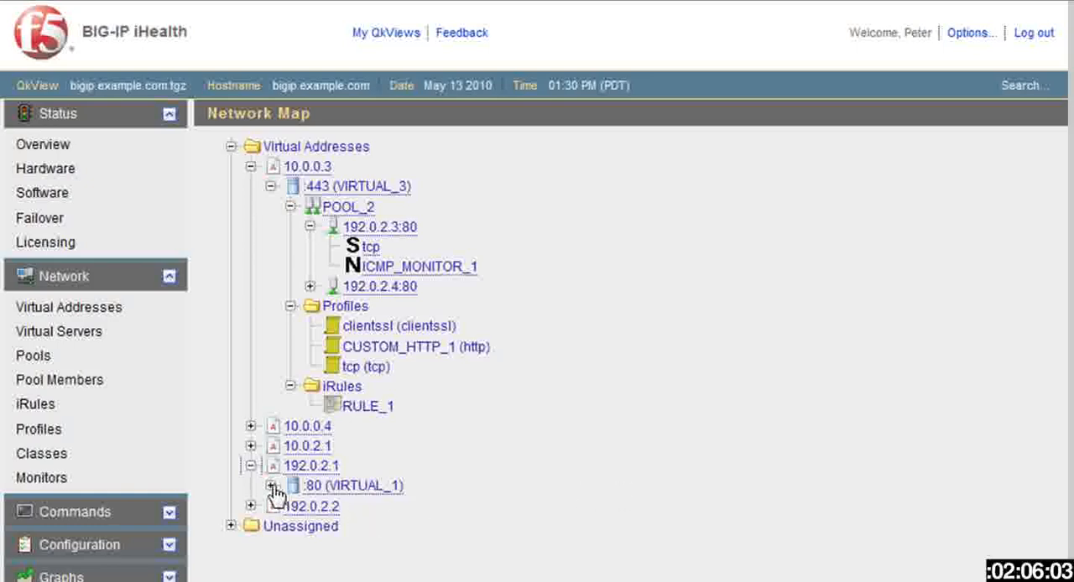
left_click(277, 485)
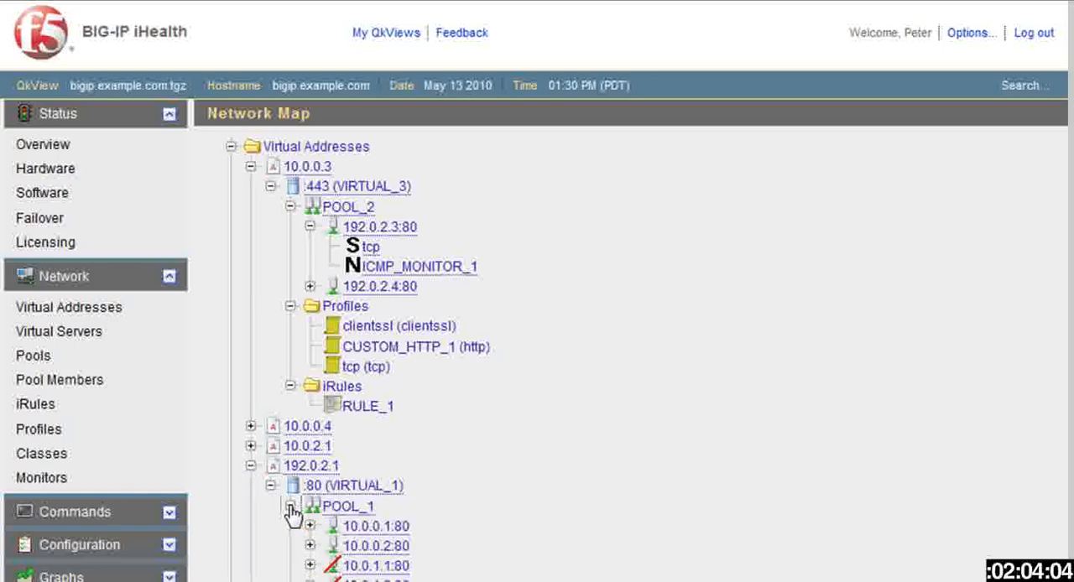
Scroll the network map to POOL_1's four members, two flagged down.
scroll("down", 3)
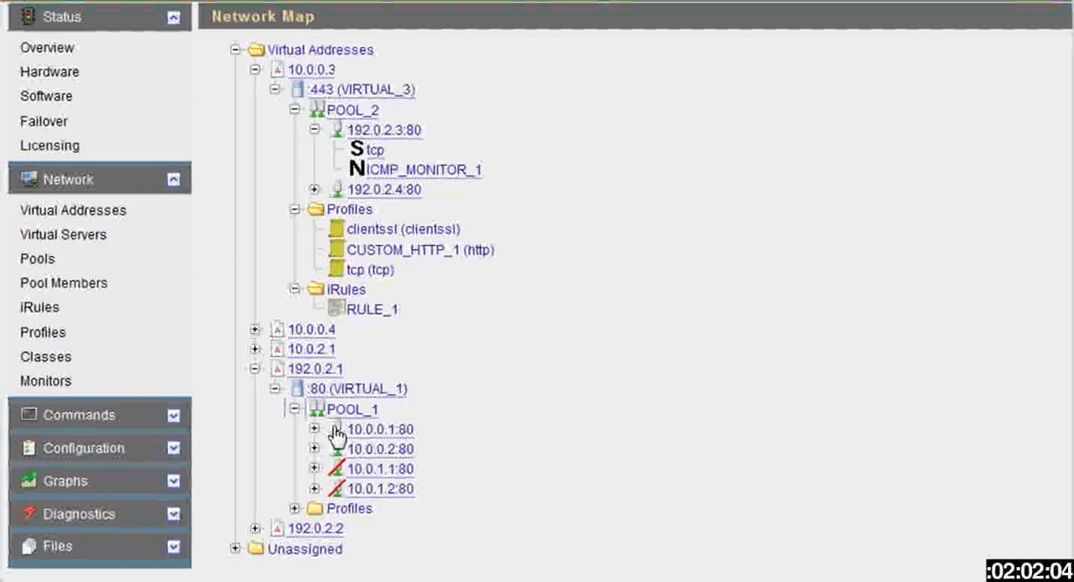
mouse_move(335, 473)
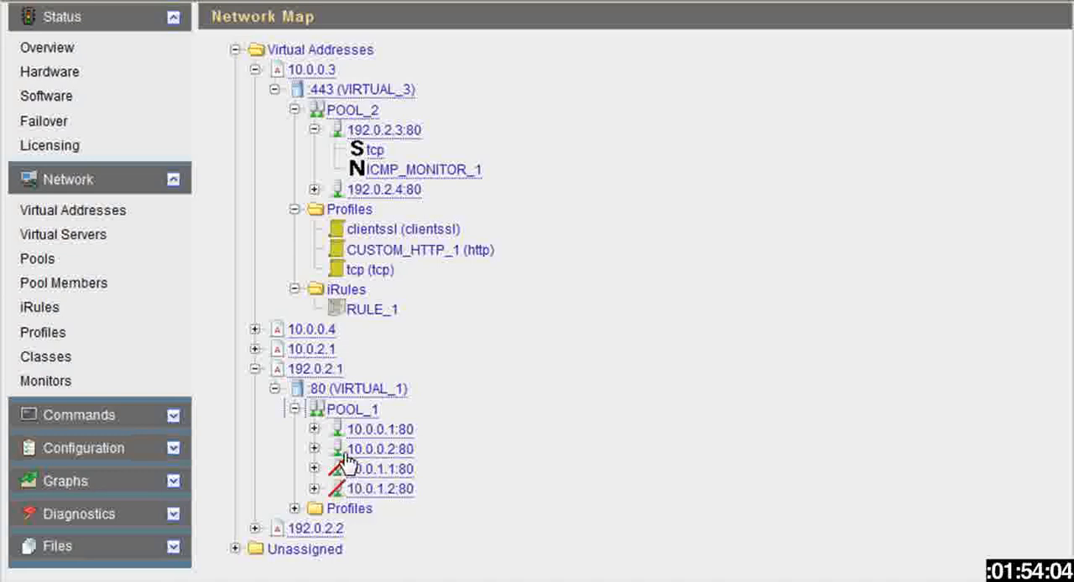
mouse_move(339, 468)
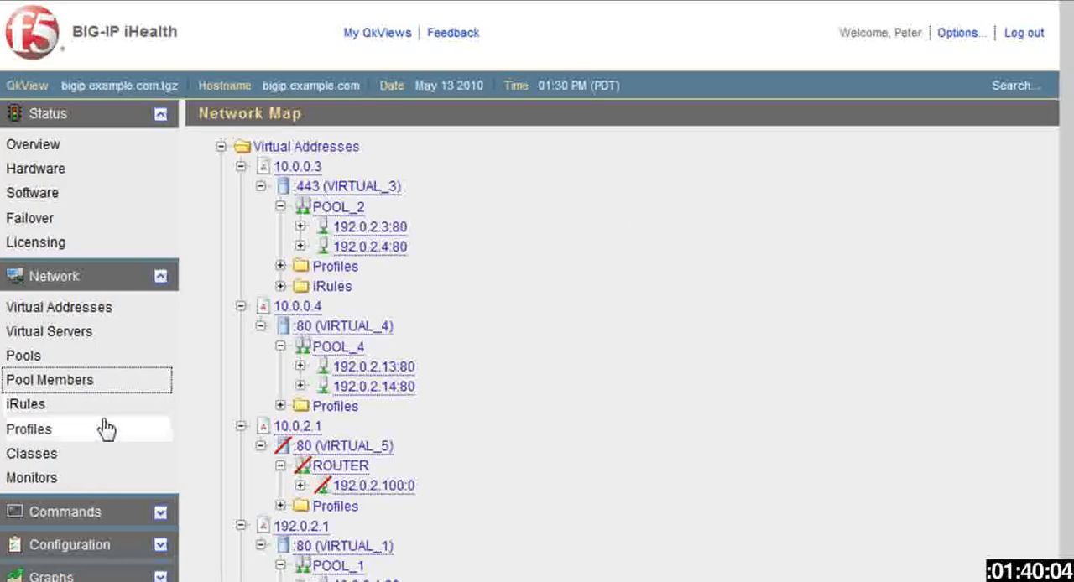
Show the network map by iRules with unassigned ones, and expand the Files and Graphs menus.
left_click(25, 402)
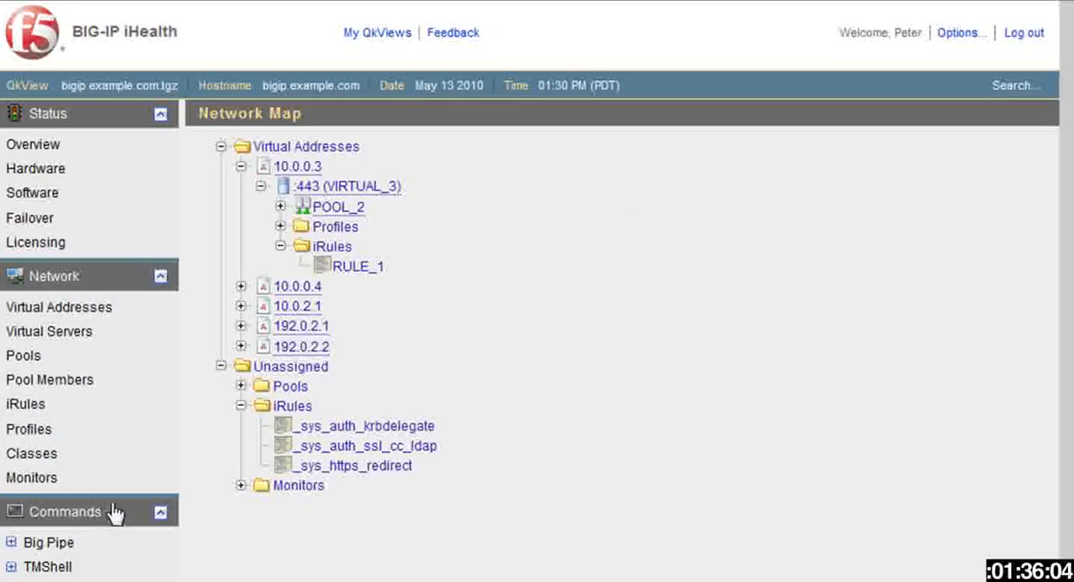
scroll("down", 3)
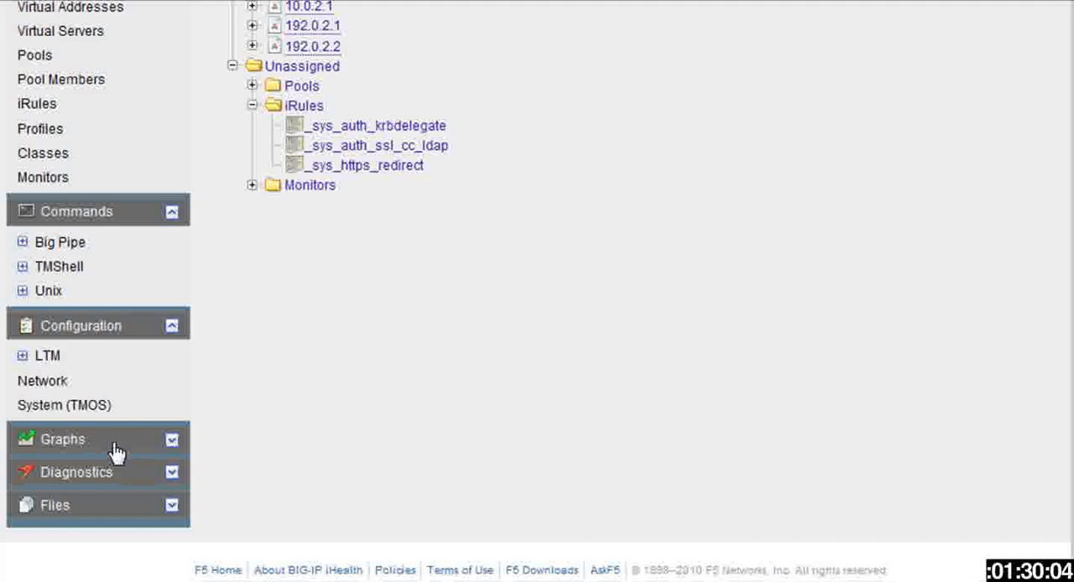
mouse_move(98, 495)
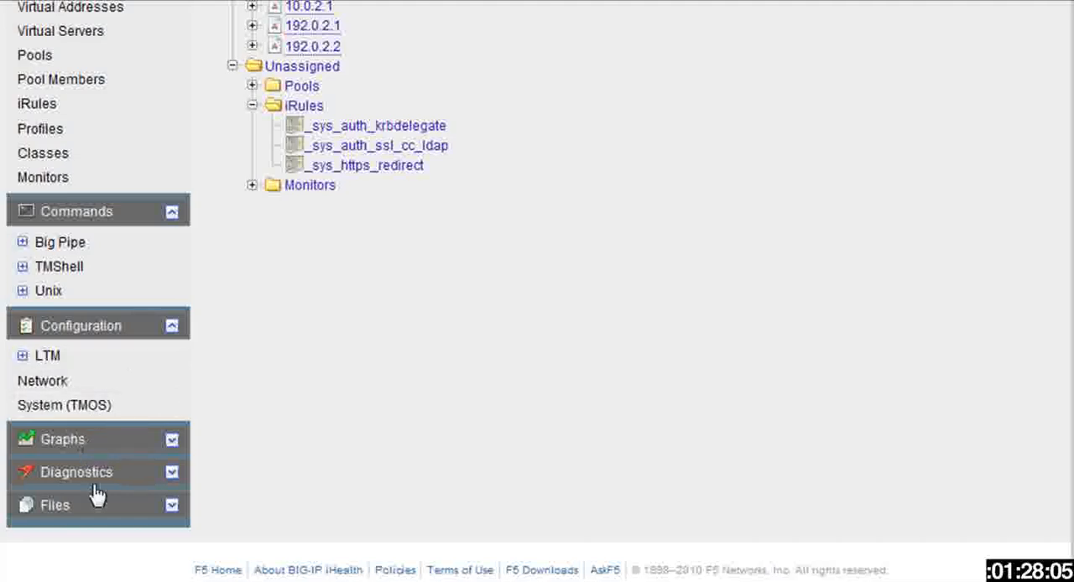
left_click(53, 503)
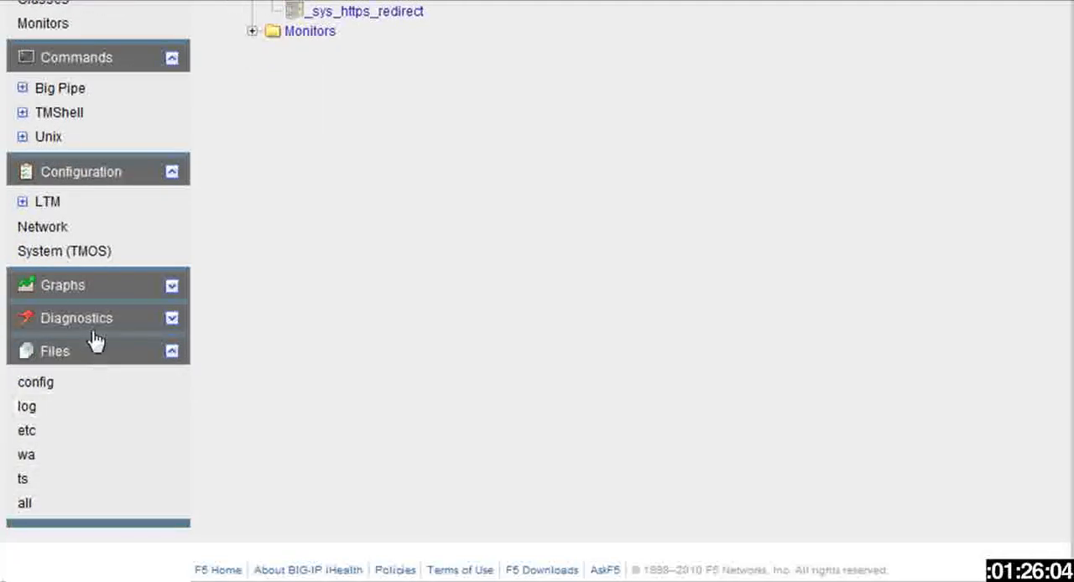
left_click(75, 317)
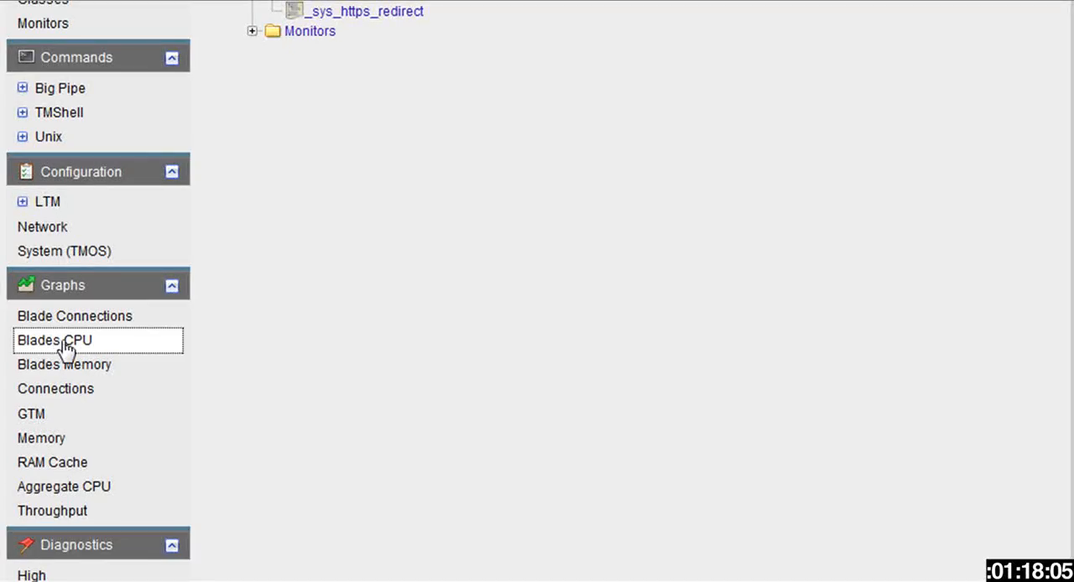
View the Blades CPU graph over 7 days and 3 hours, cancelling the image download.
left_click(53, 339)
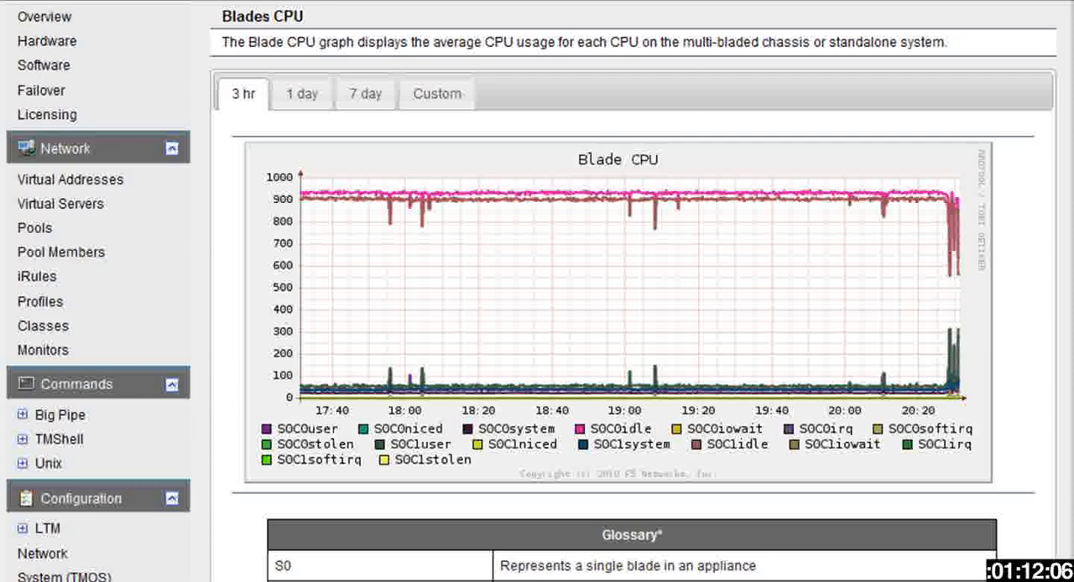
mouse_move(356, 158)
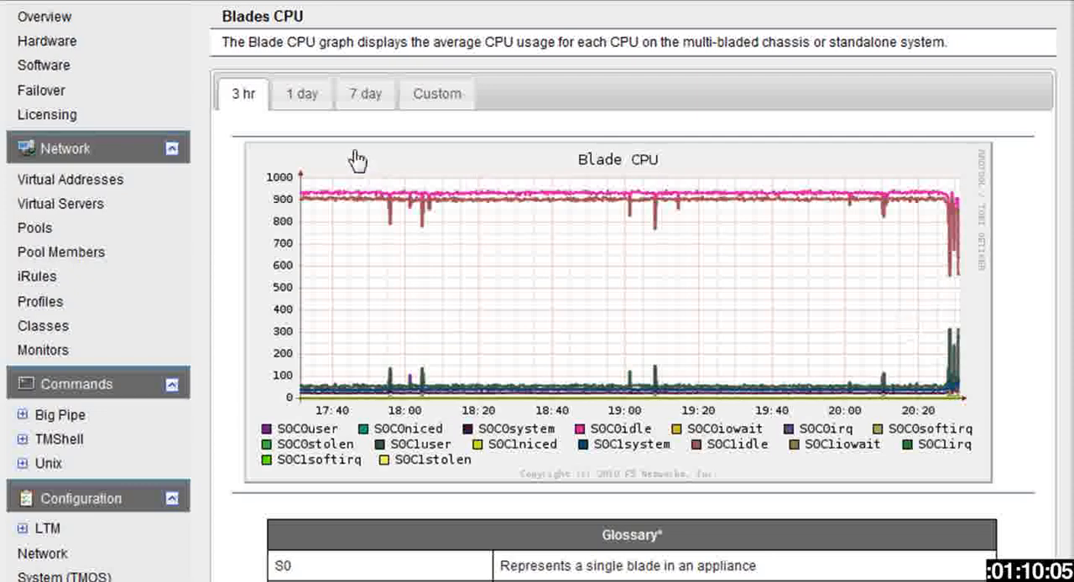
left_click(366, 94)
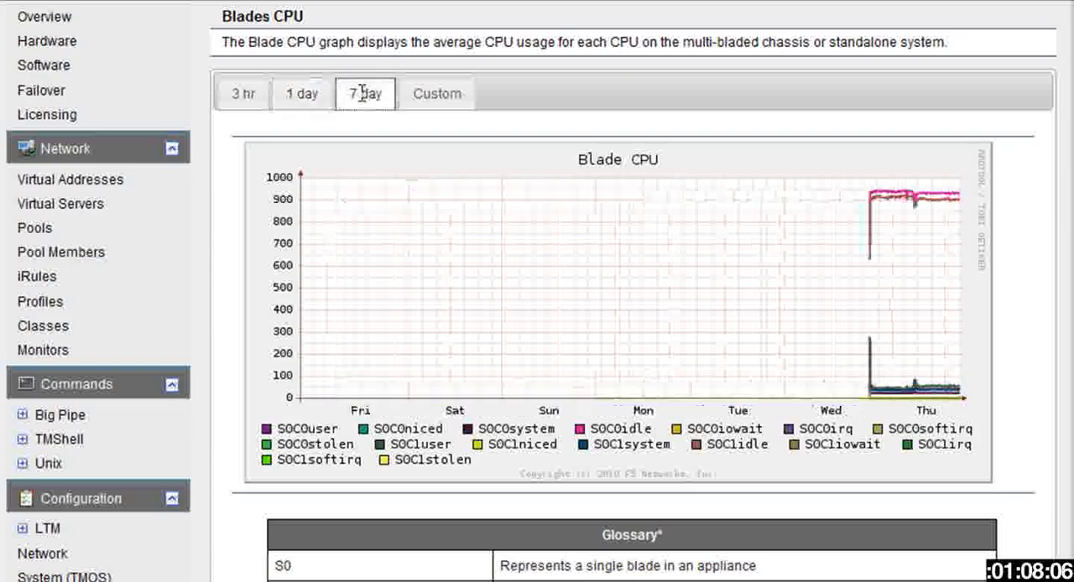
left_click(241, 94)
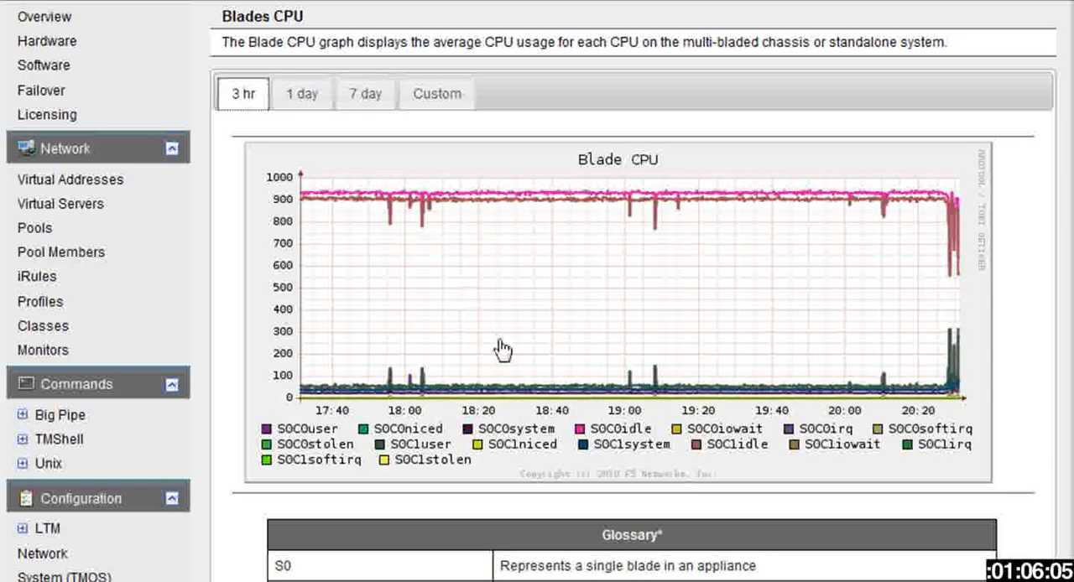
mouse_move(607, 436)
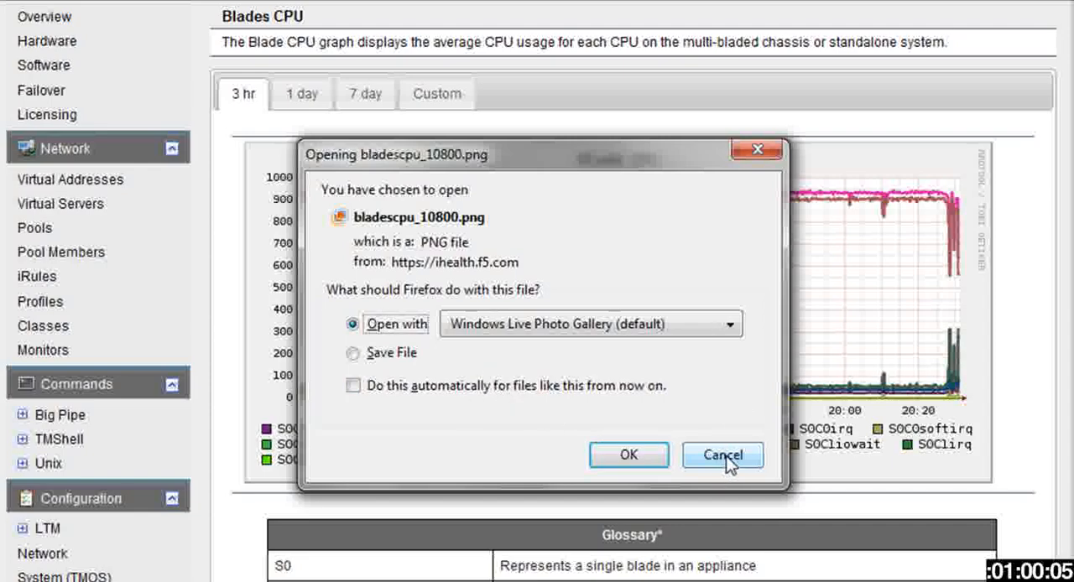
left_click(721, 455)
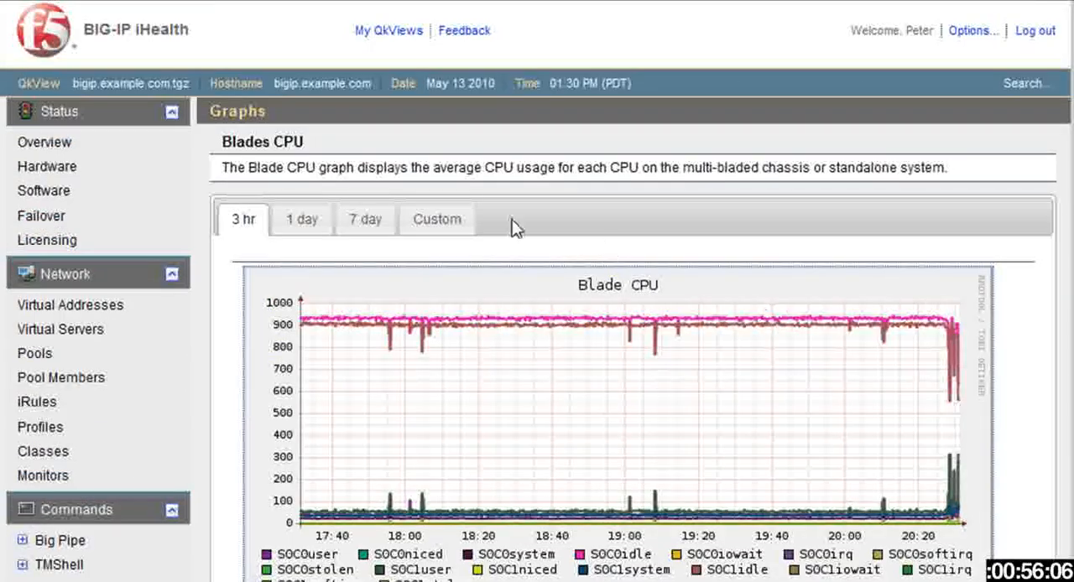
left_click(44, 141)
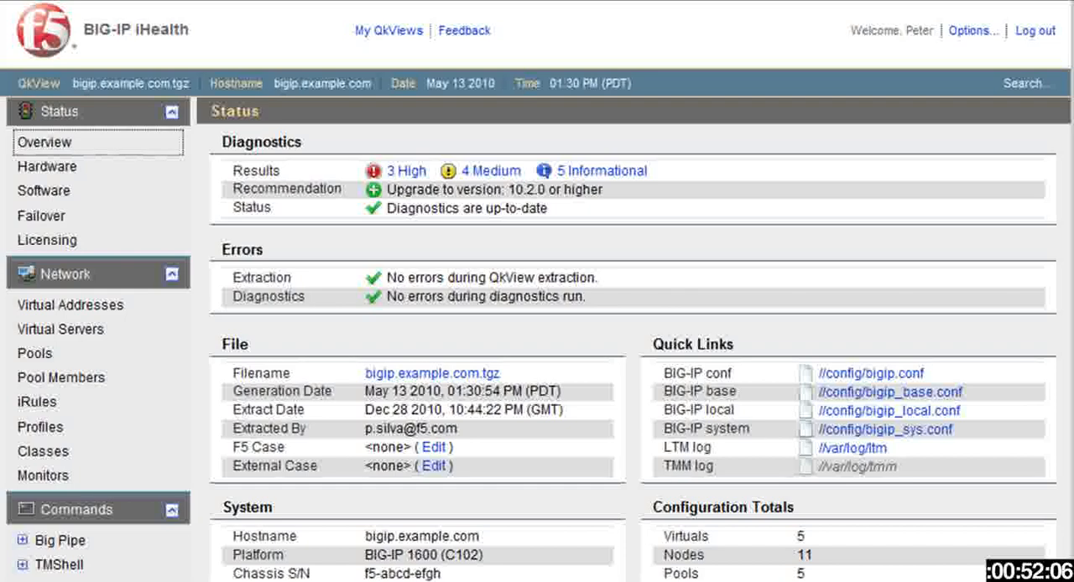
Scroll the Status overview to failover status, uptime and configuration totals.
scroll("down", 3)
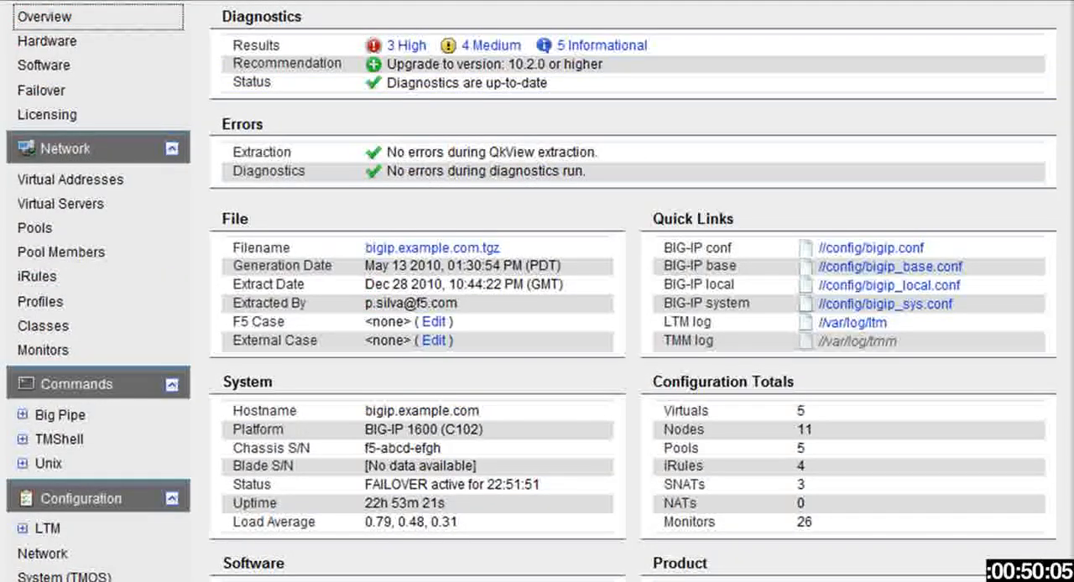